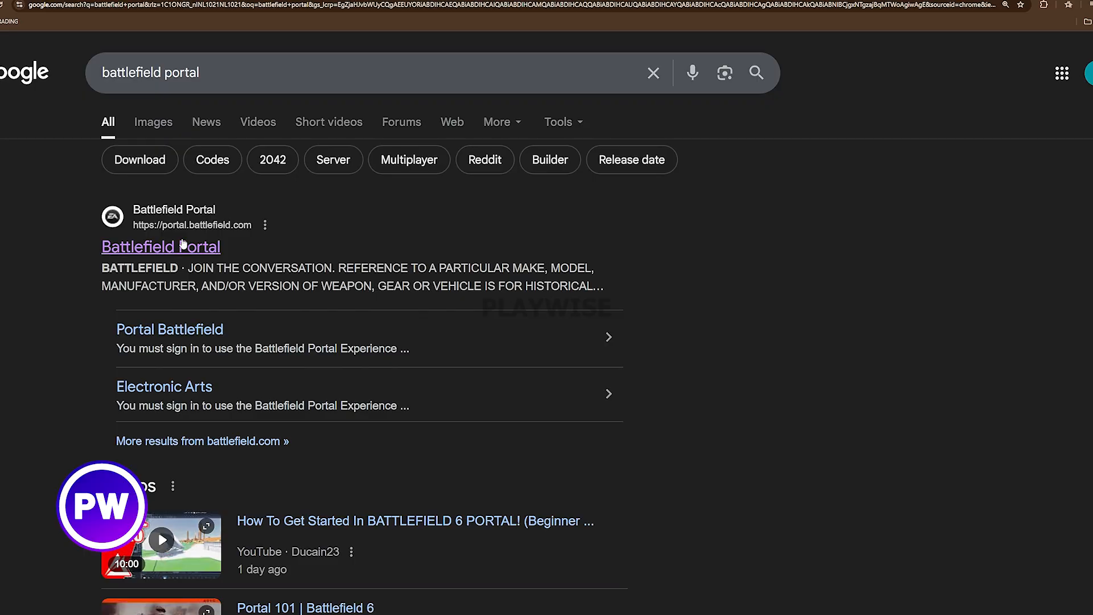
Open the Battlefield Portal website from the Google search results
left_click(161, 246)
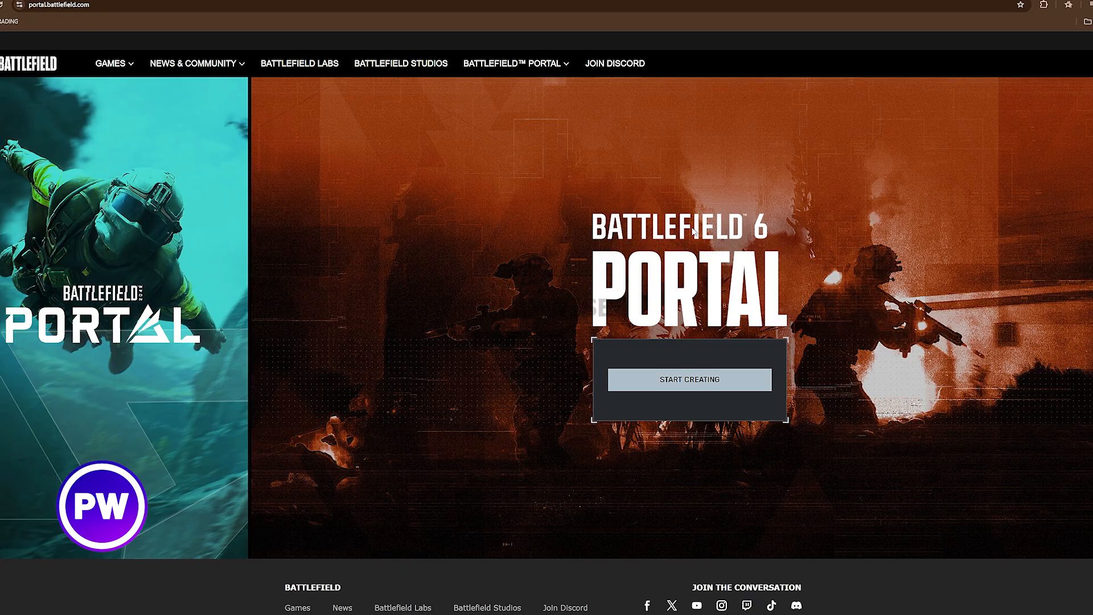
mouse_move(694, 232)
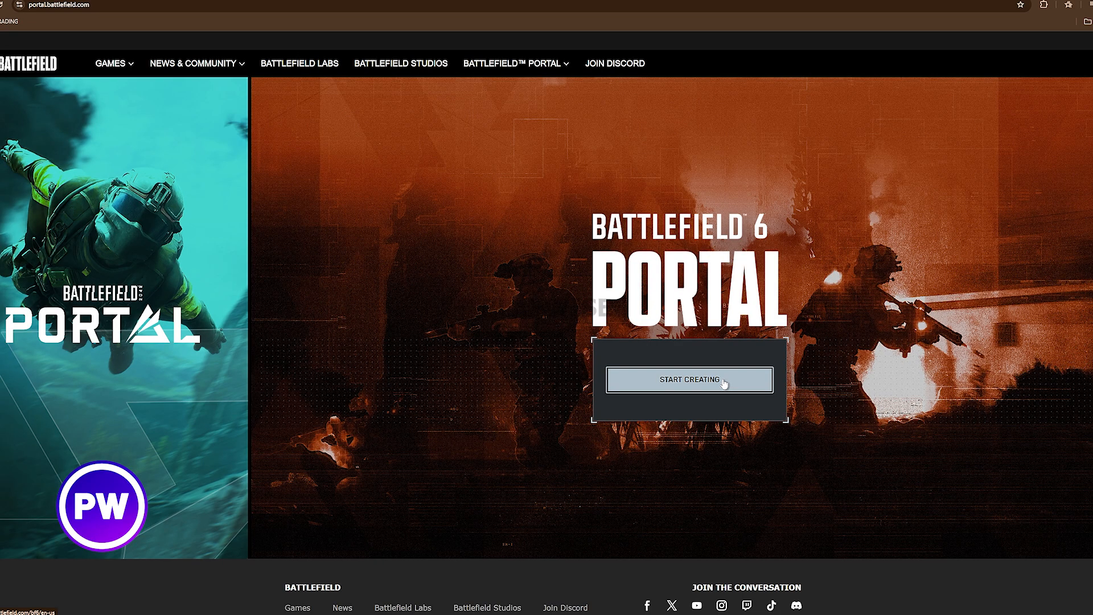
Enter the My Experiences creator page via Start Creating
left_click(689, 379)
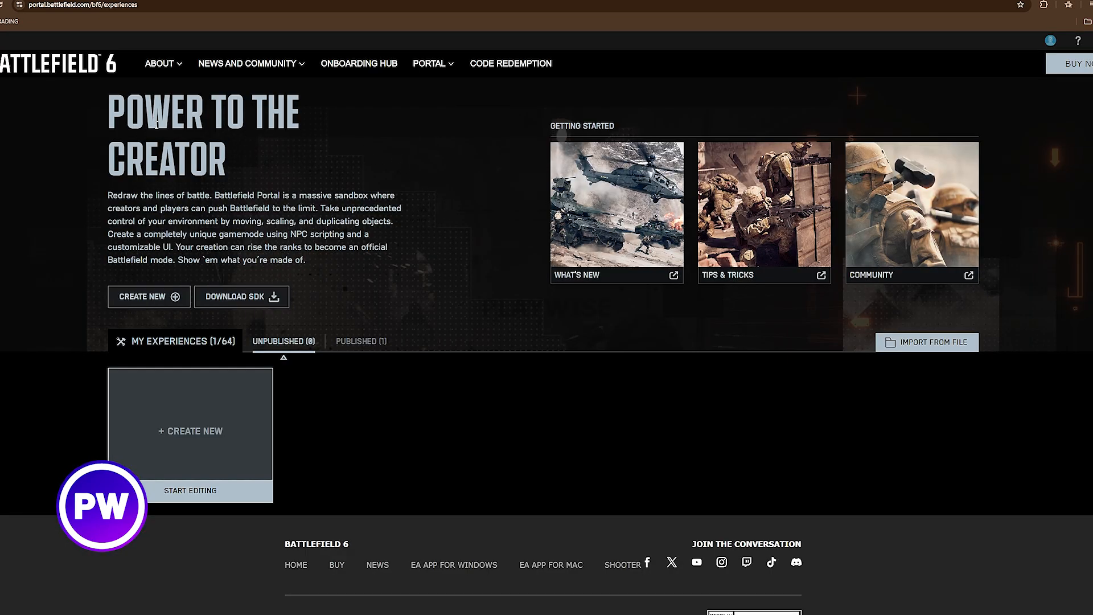
mouse_move(314, 443)
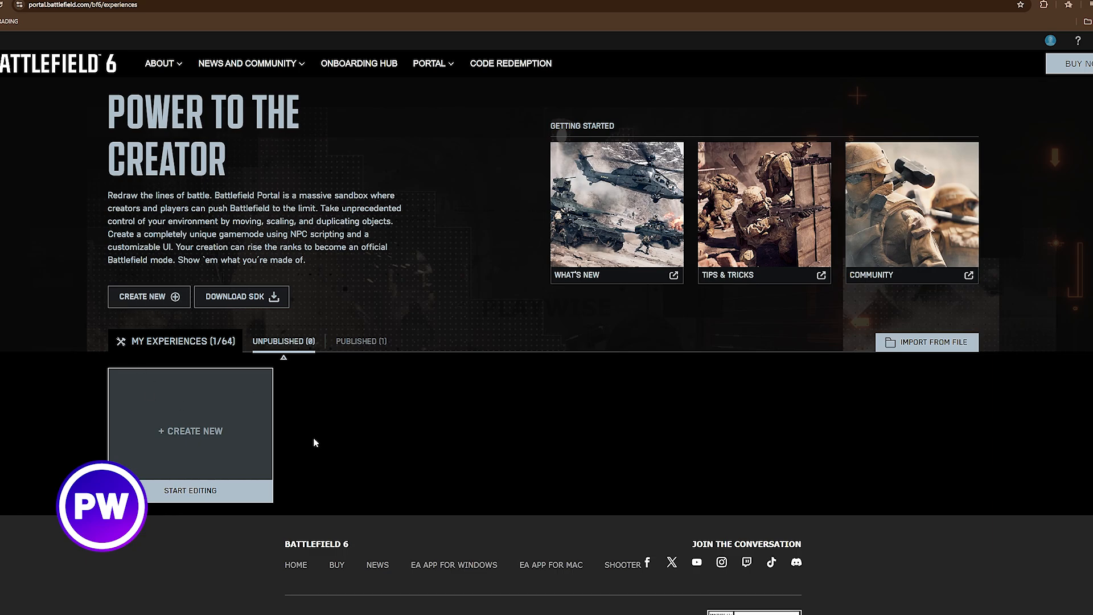
mouse_move(256, 362)
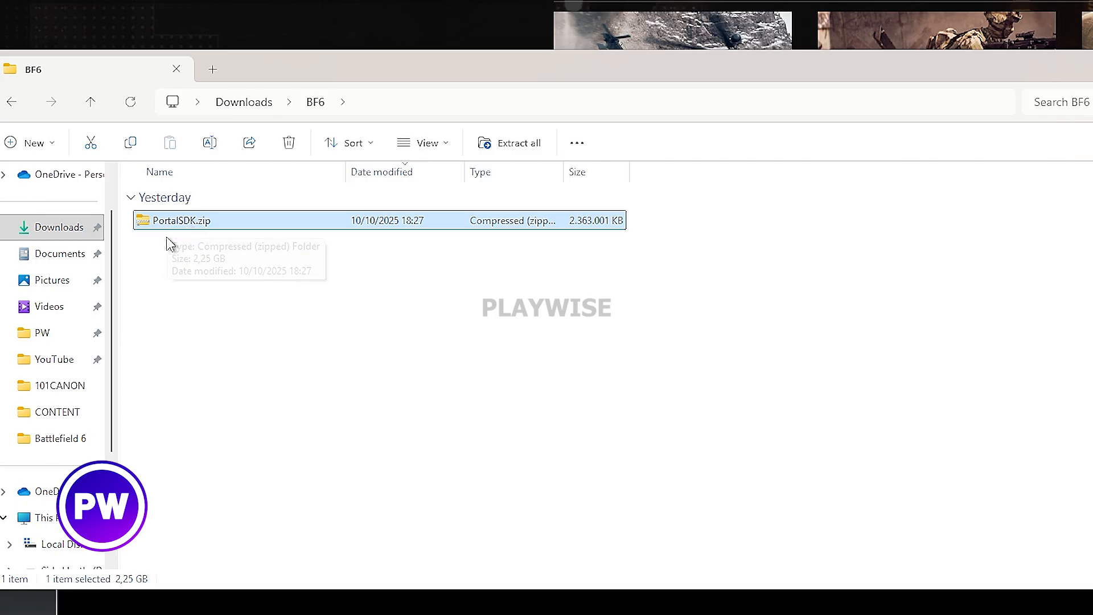
Extract PortalSDK.zip into the PortalSDK folder and show its contents
right_click(181, 220)
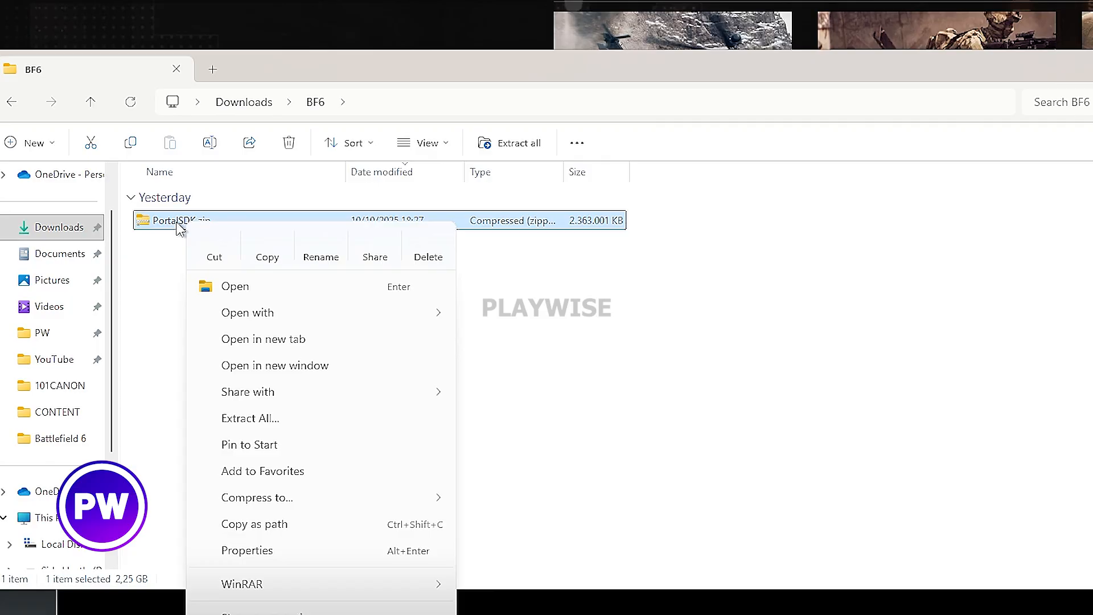
left_click(249, 418)
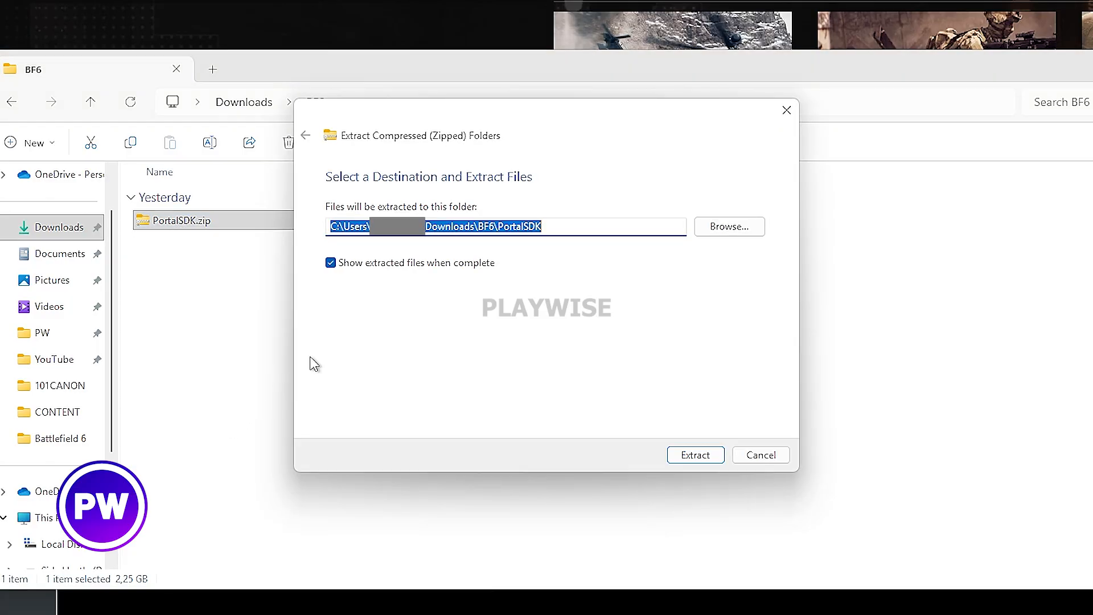
left_click(695, 454)
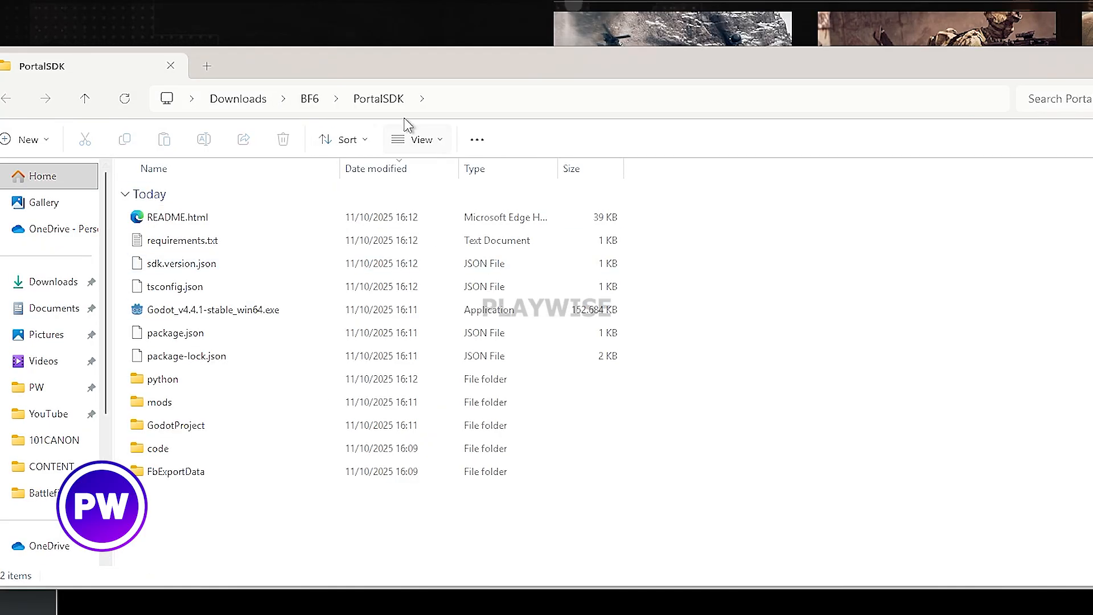
left_click(213, 308)
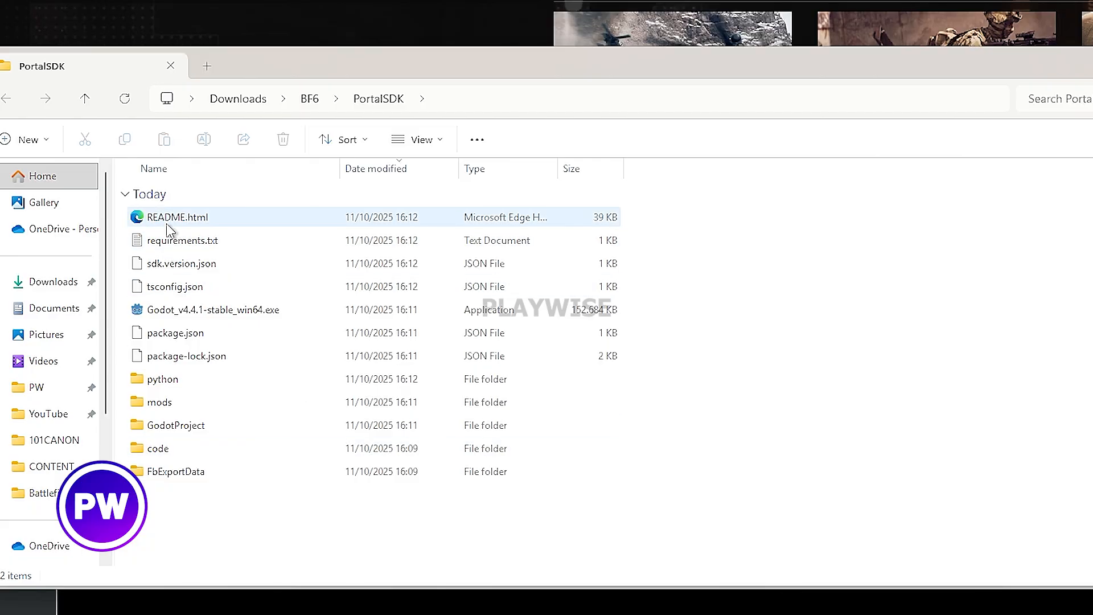
double_click(177, 216)
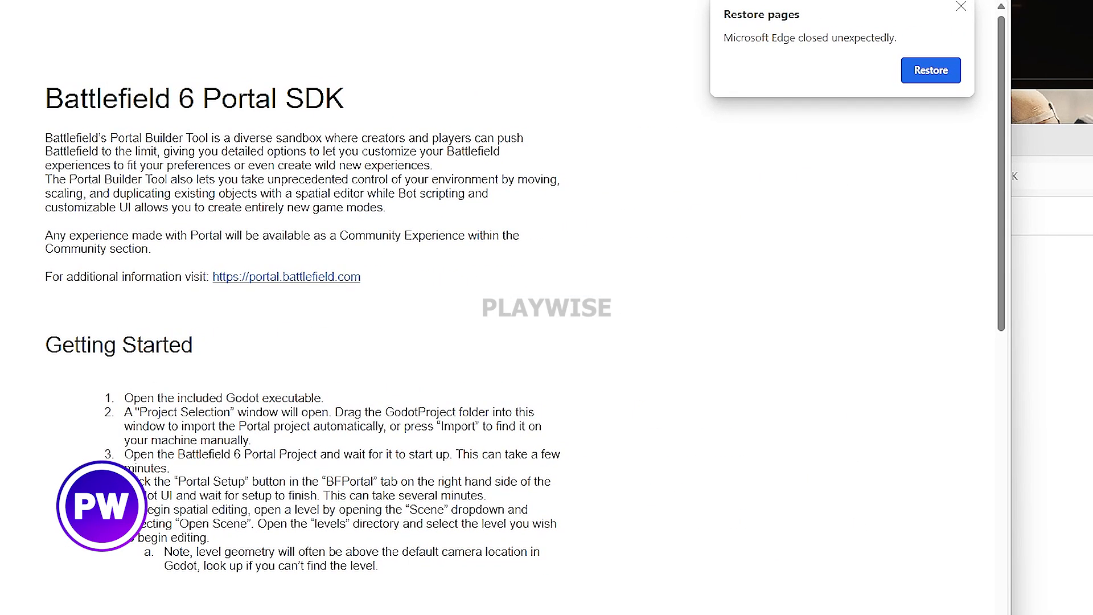
scroll("down", 3)
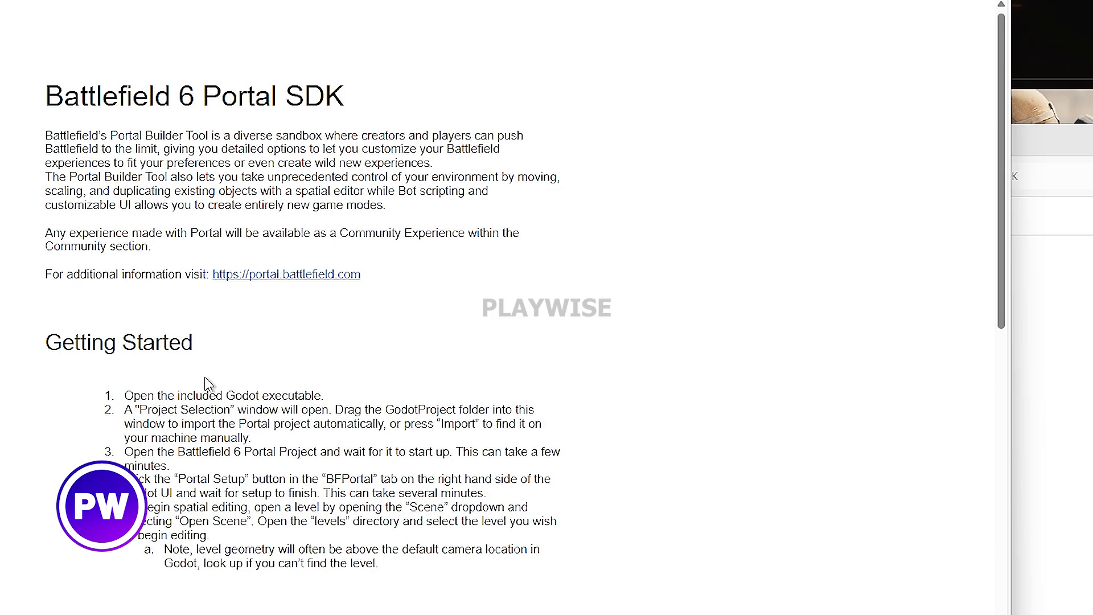
scroll("down", 3)
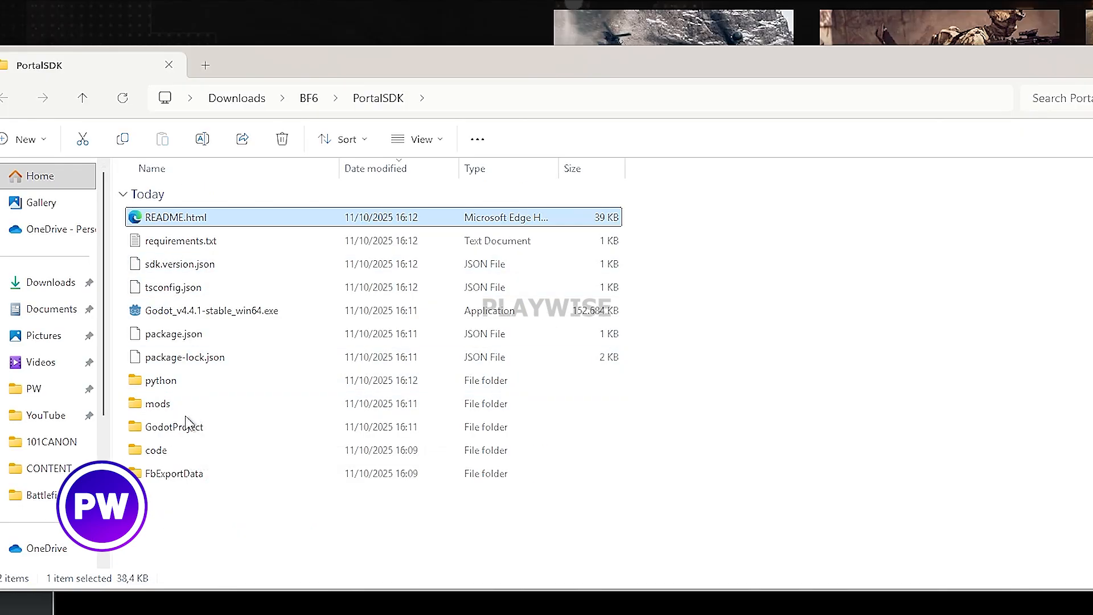
double_click(173, 426)
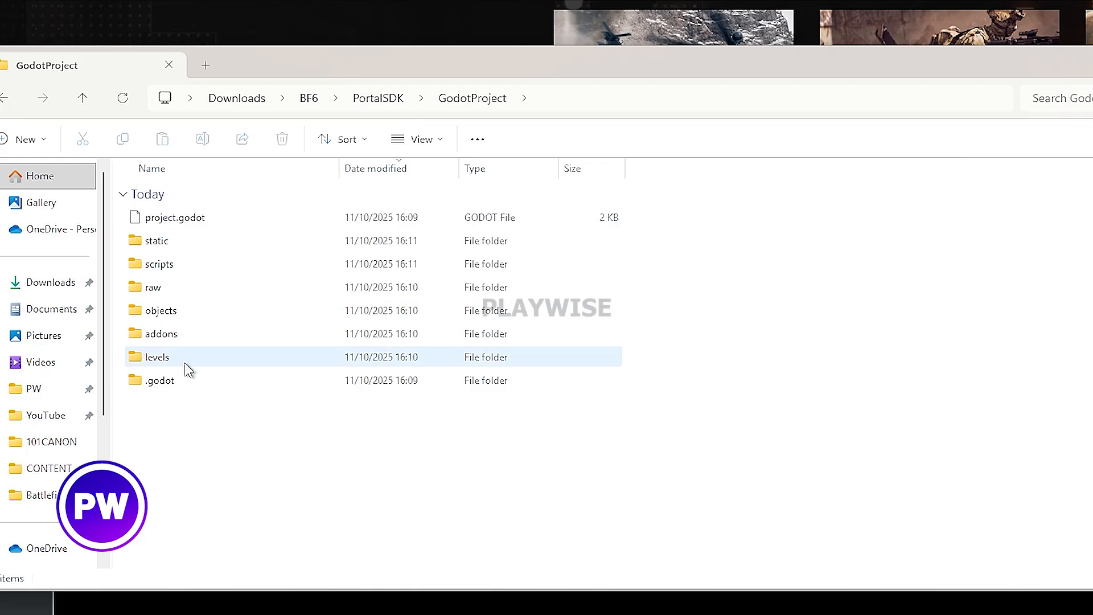
mouse_move(163, 341)
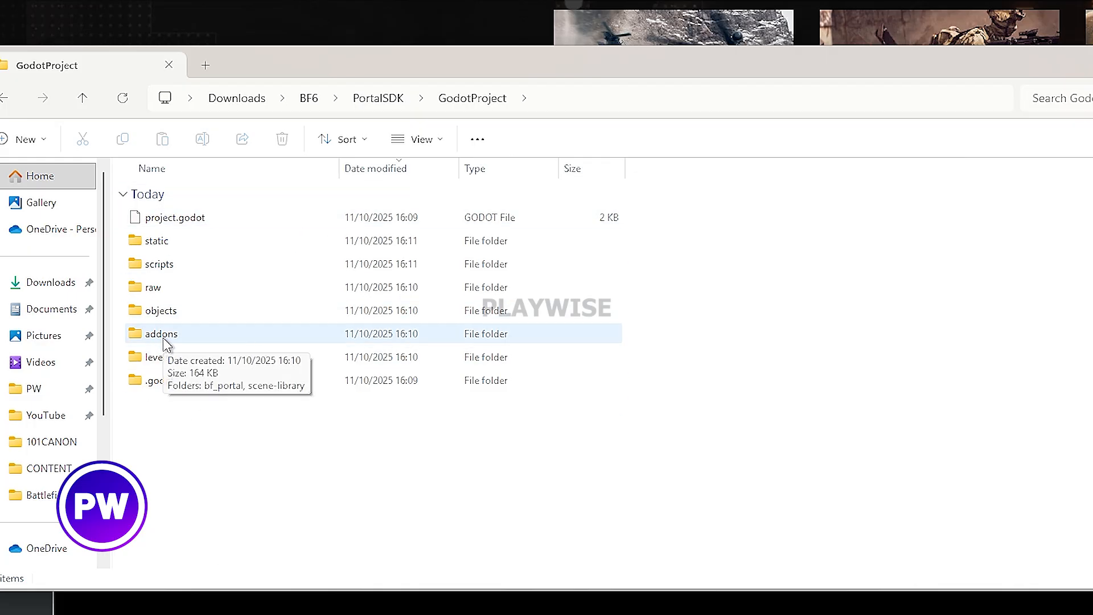
double_click(150, 356)
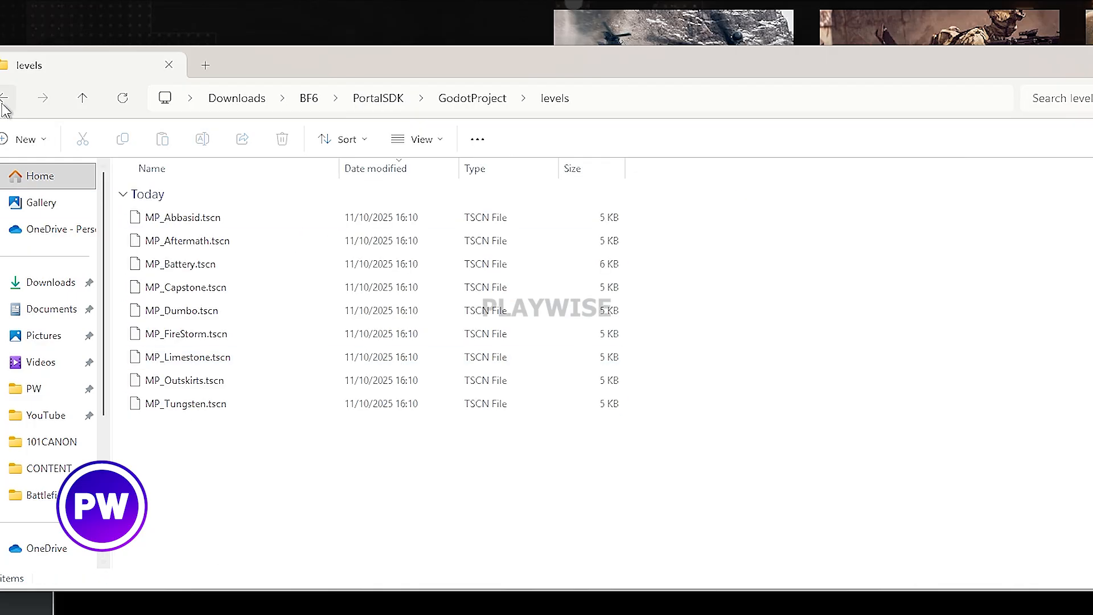
left_click(203, 403)
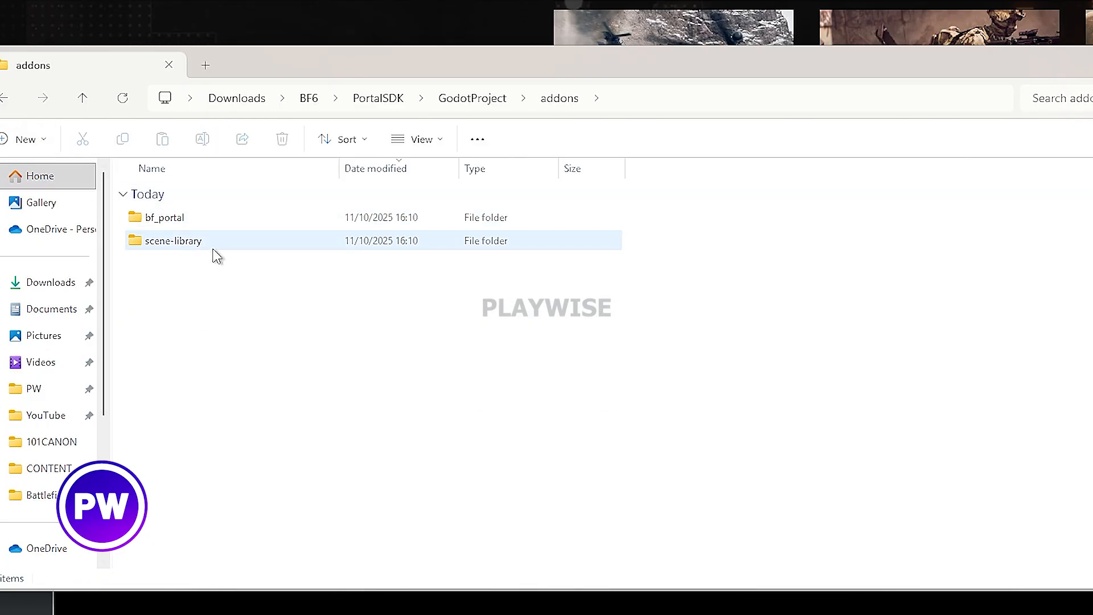
left_click(82, 98)
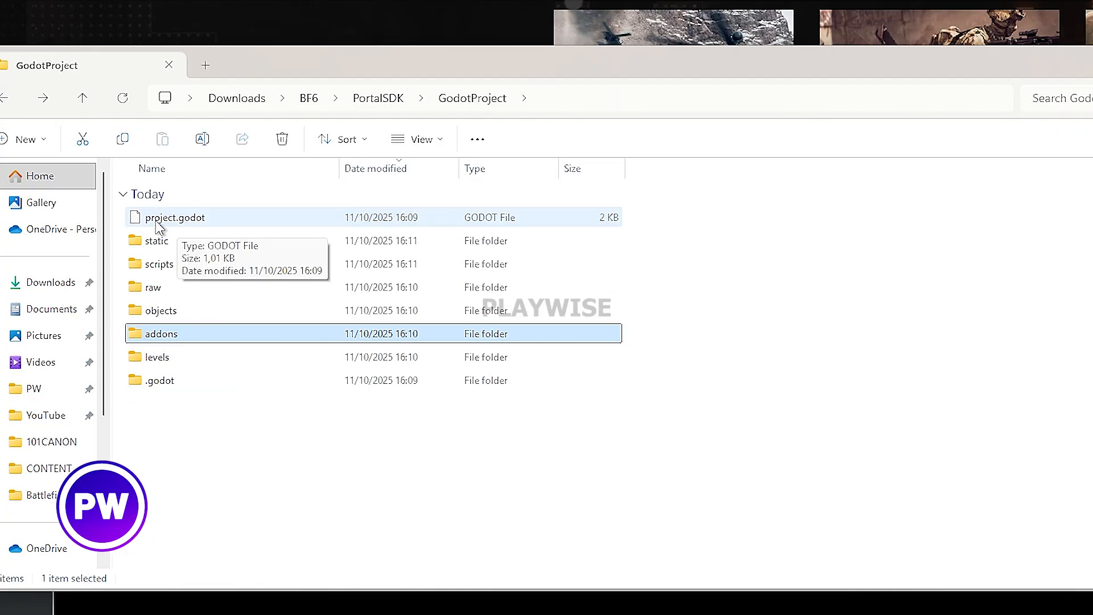
left_click(175, 217)
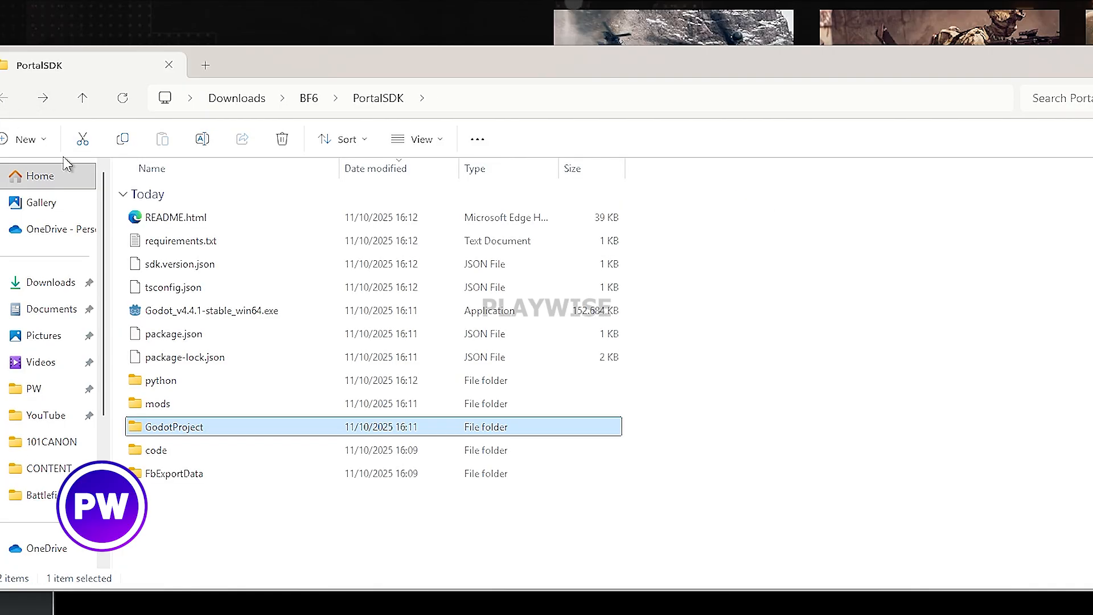
mouse_move(195, 314)
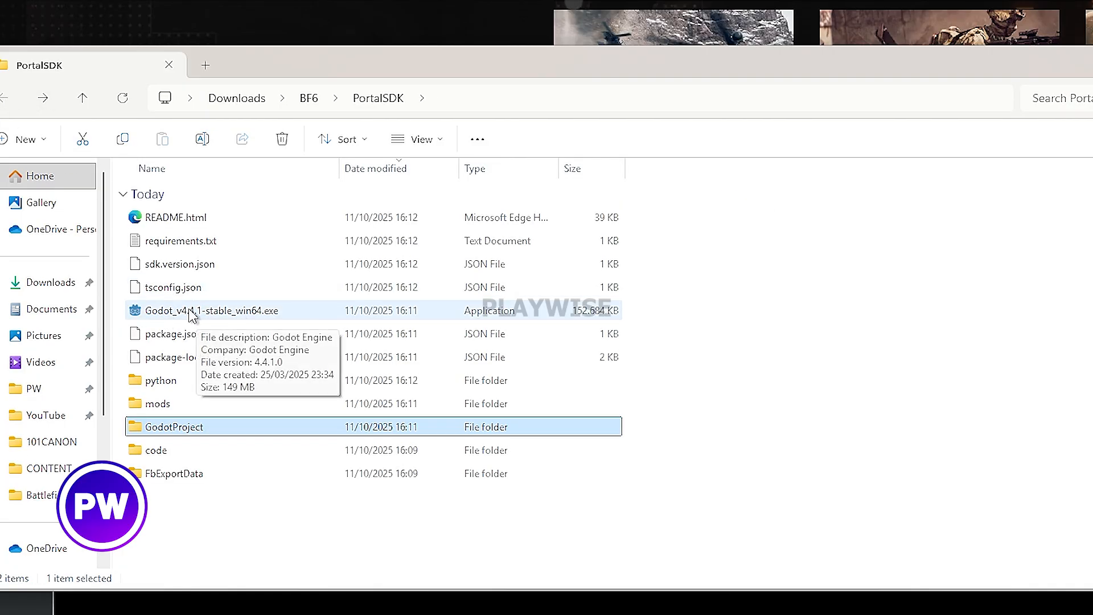
Launch Godot_v4.4.1, import the GodotProject folder and open the Battlefield Portal Project
double_click(211, 310)
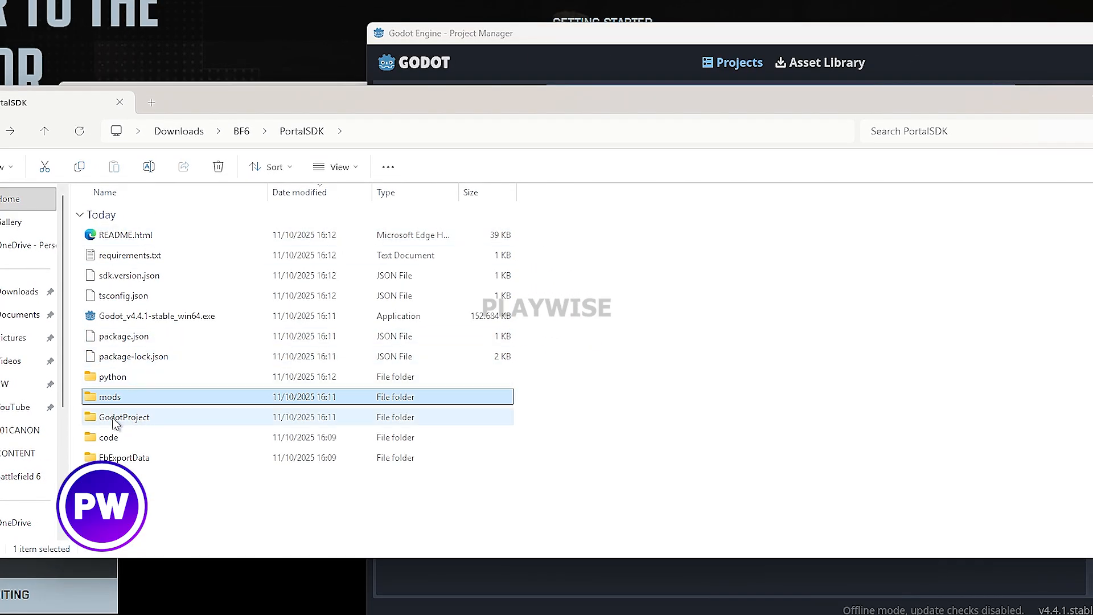
double_click(126, 417)
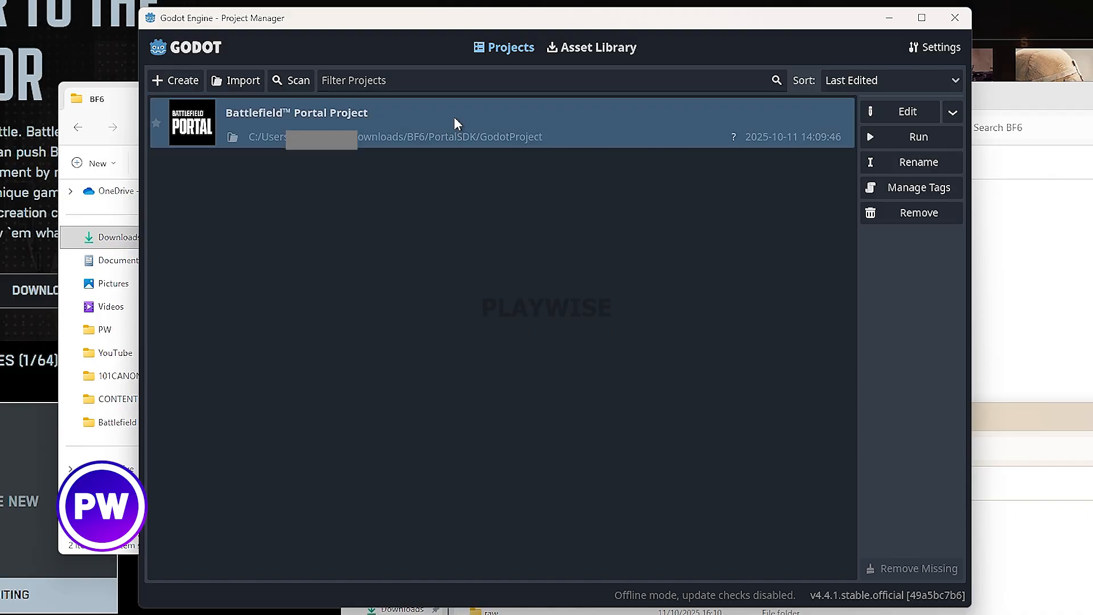
double_click(296, 113)
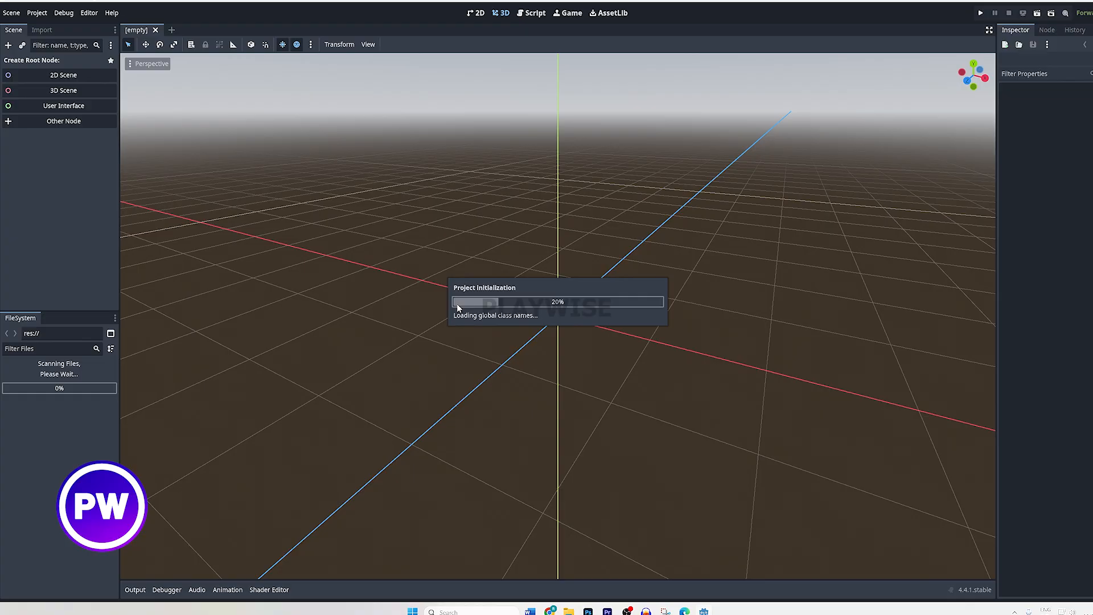
mouse_move(259, 308)
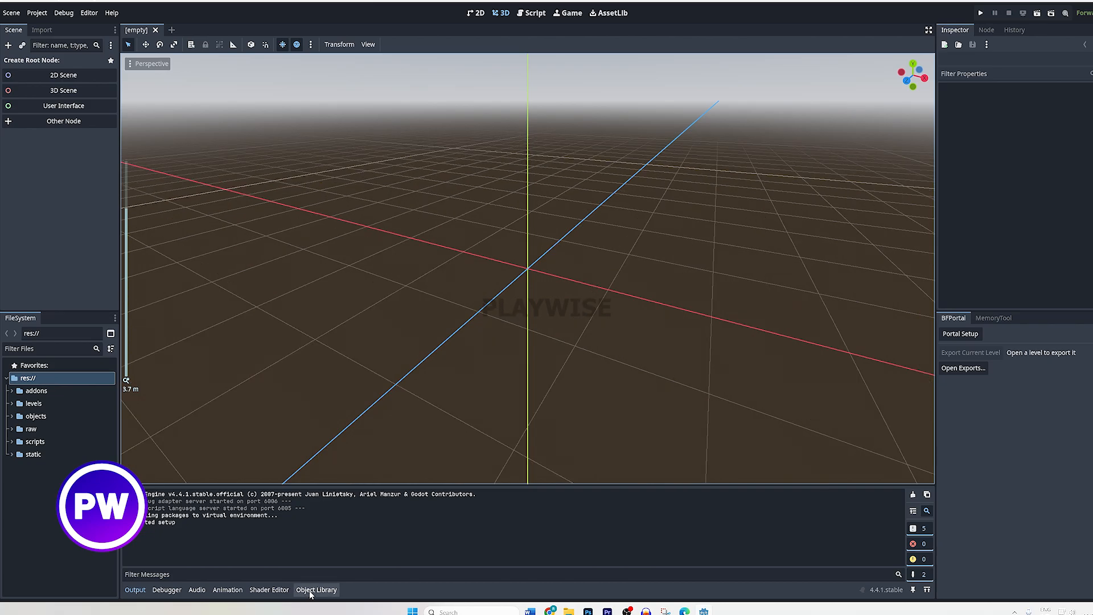
Browse the Object Library assets for MP_Abbasid, MP_Battery and MP_Capstone
left_click(315, 589)
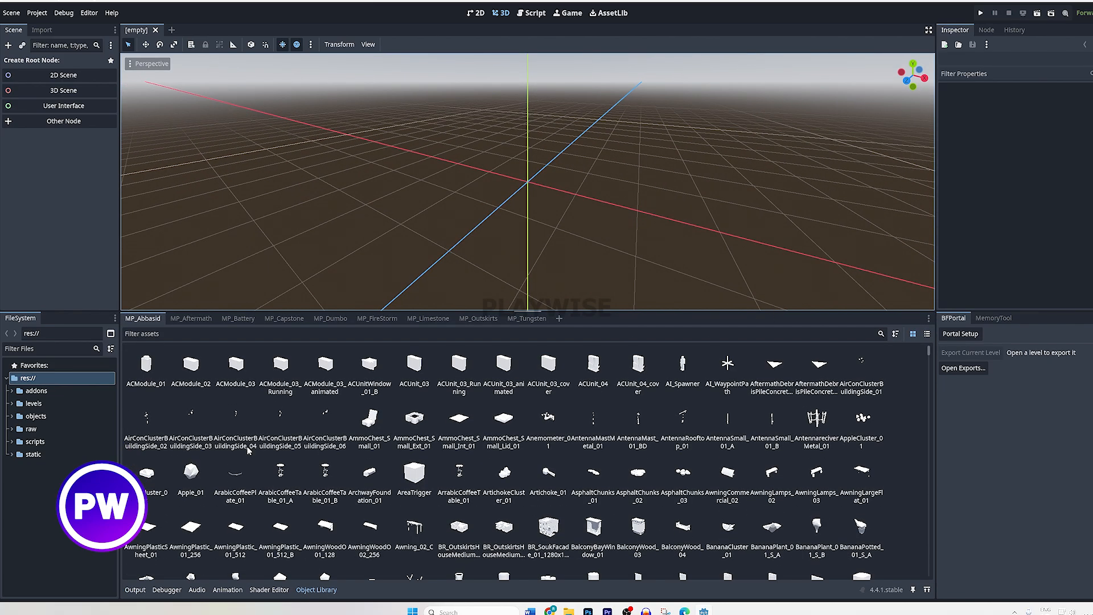
left_click(145, 365)
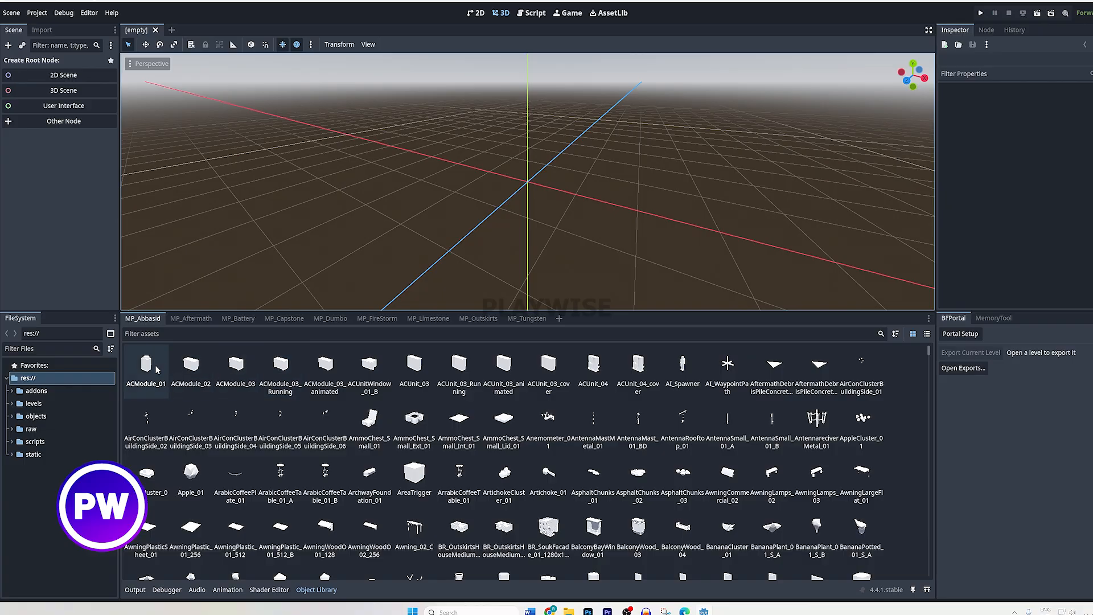
scroll("down", 3)
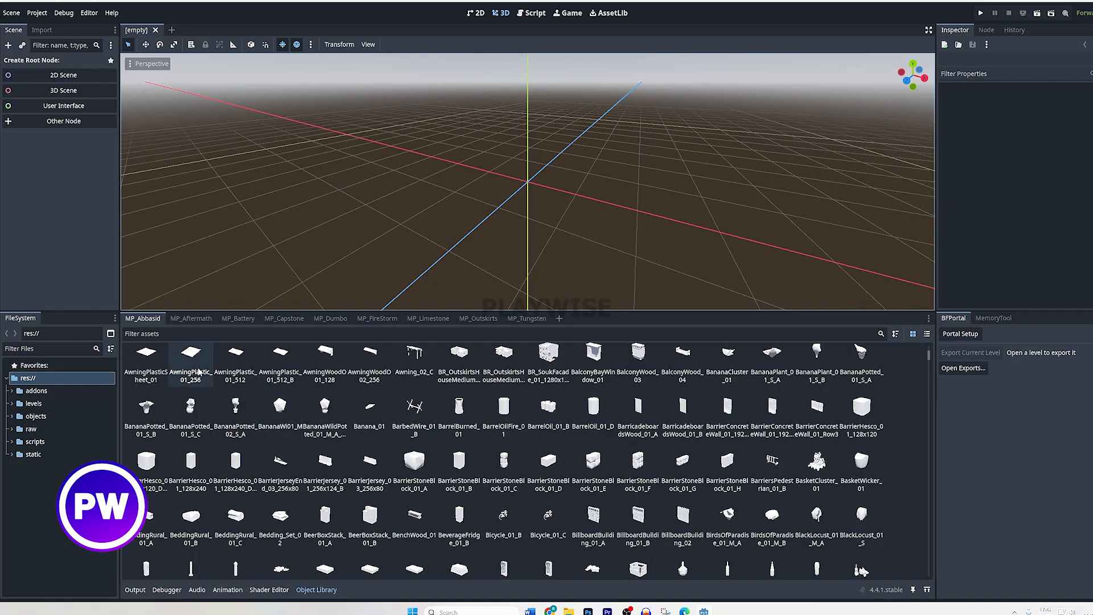
left_click(238, 317)
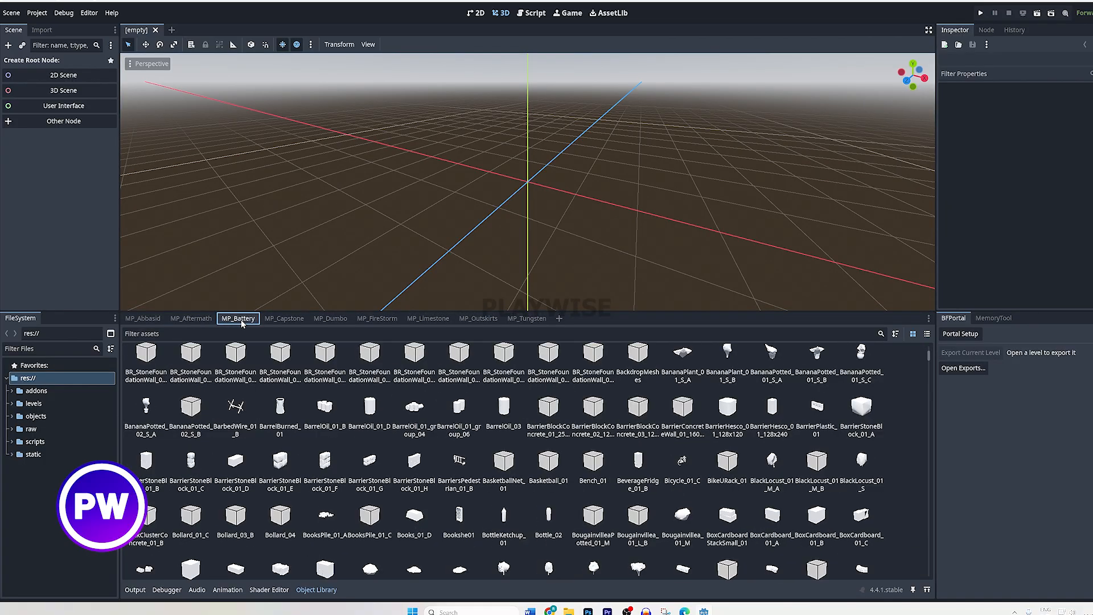
scroll("down", 3)
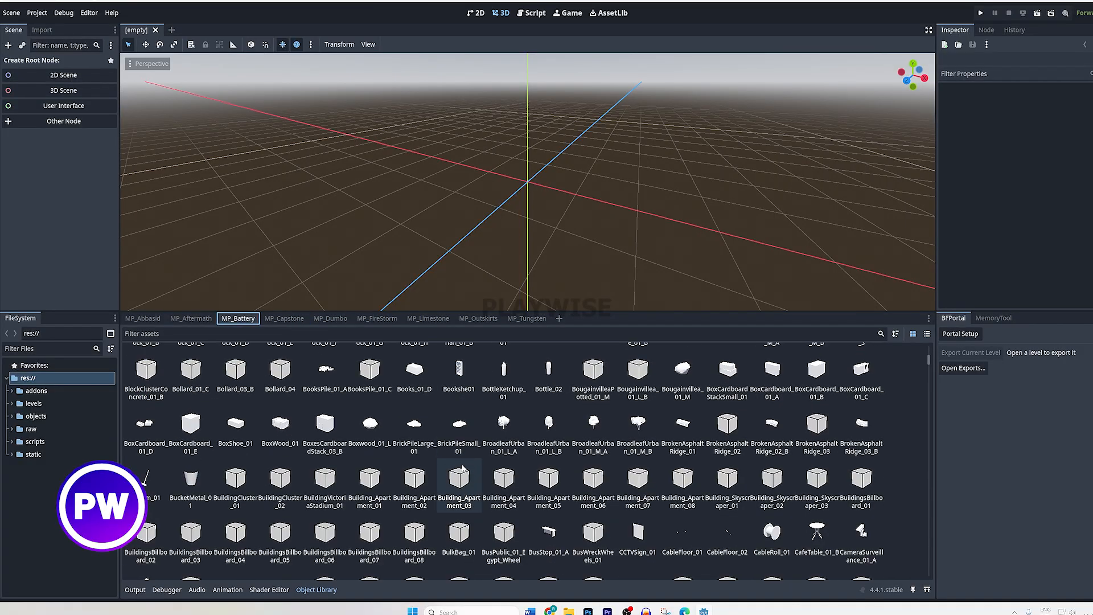
left_click(283, 318)
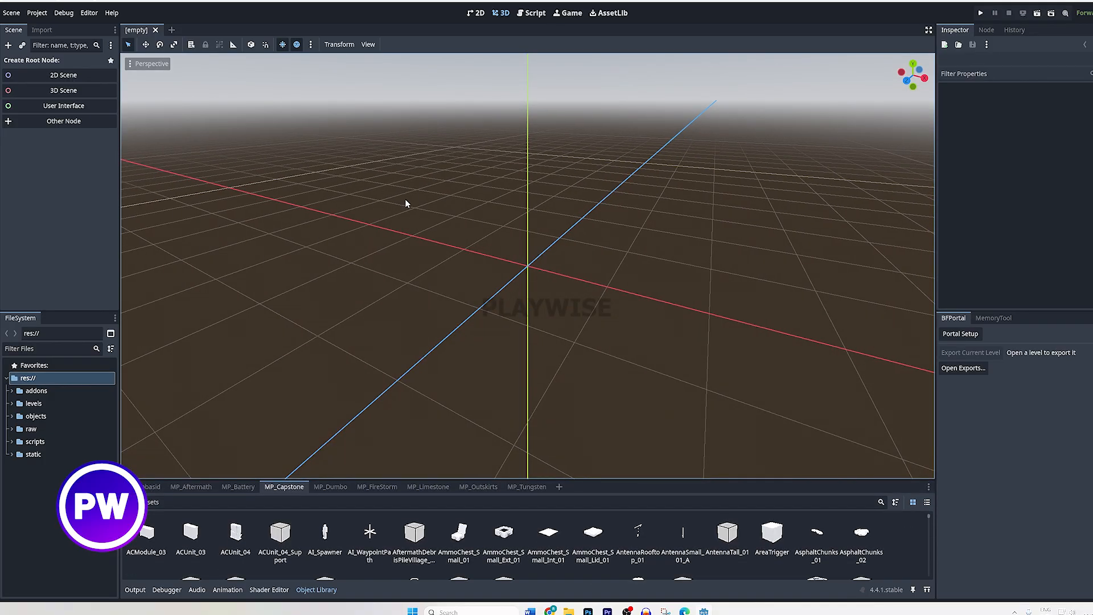
Open MP_FireStorm.tscn from the res://levels folder
left_click(11, 13)
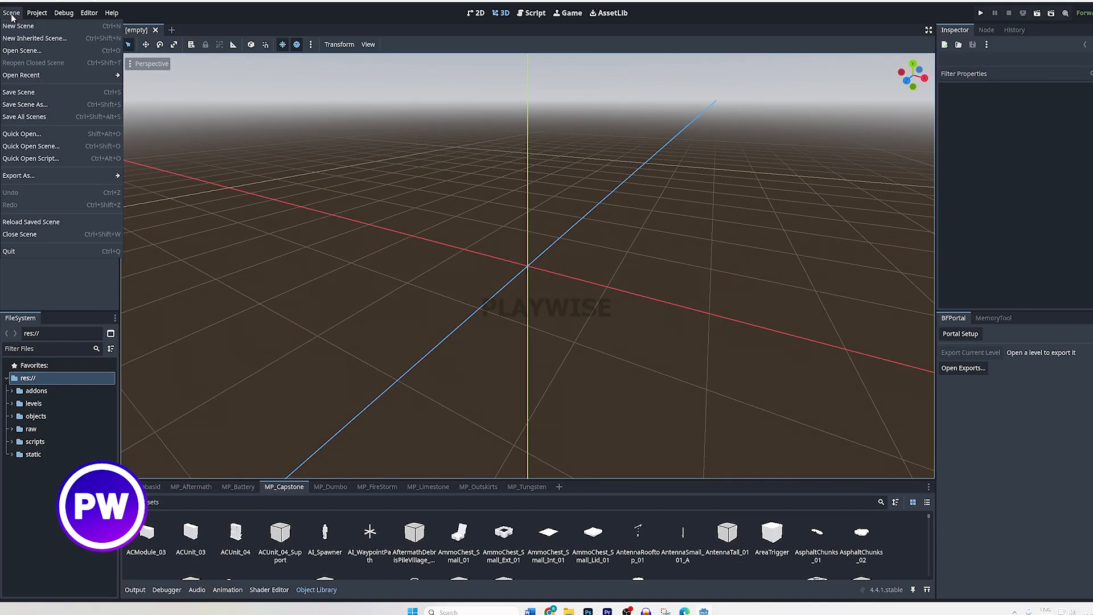
left_click(22, 50)
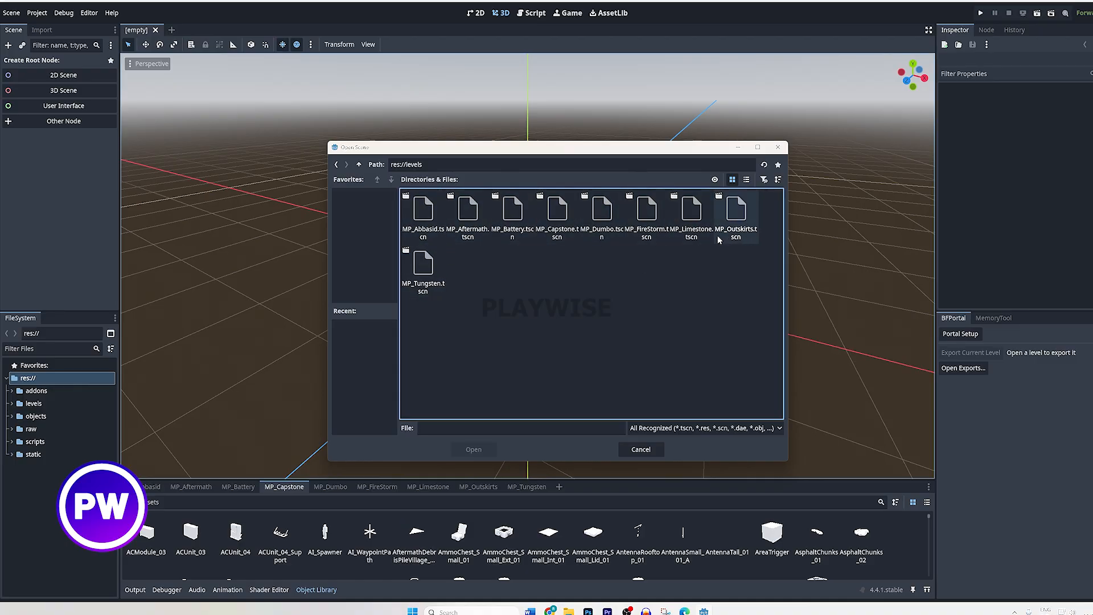
left_click(644, 213)
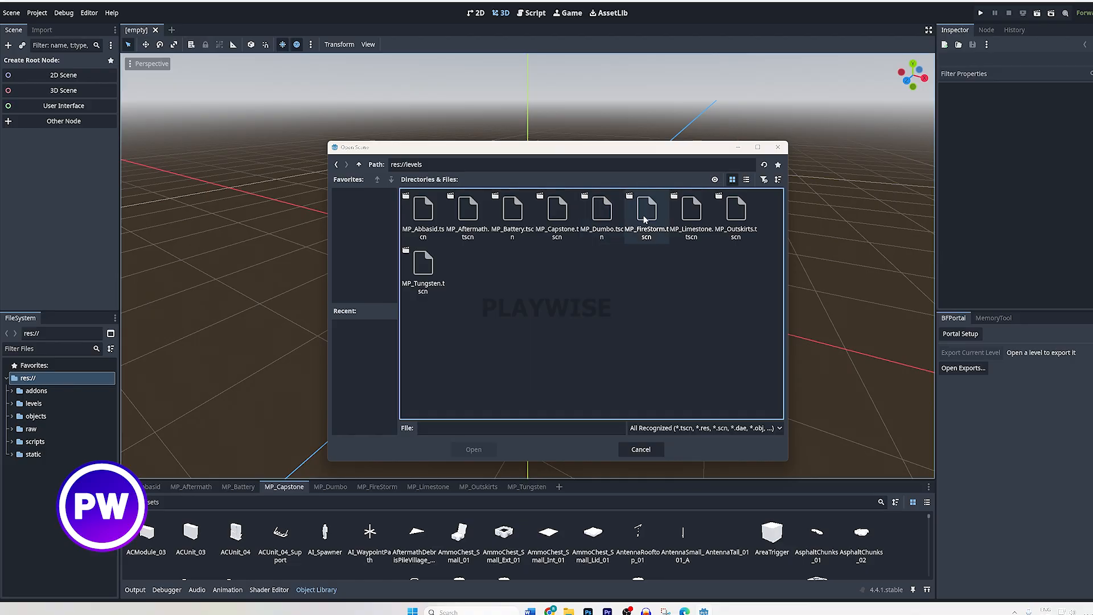
left_click(645, 210)
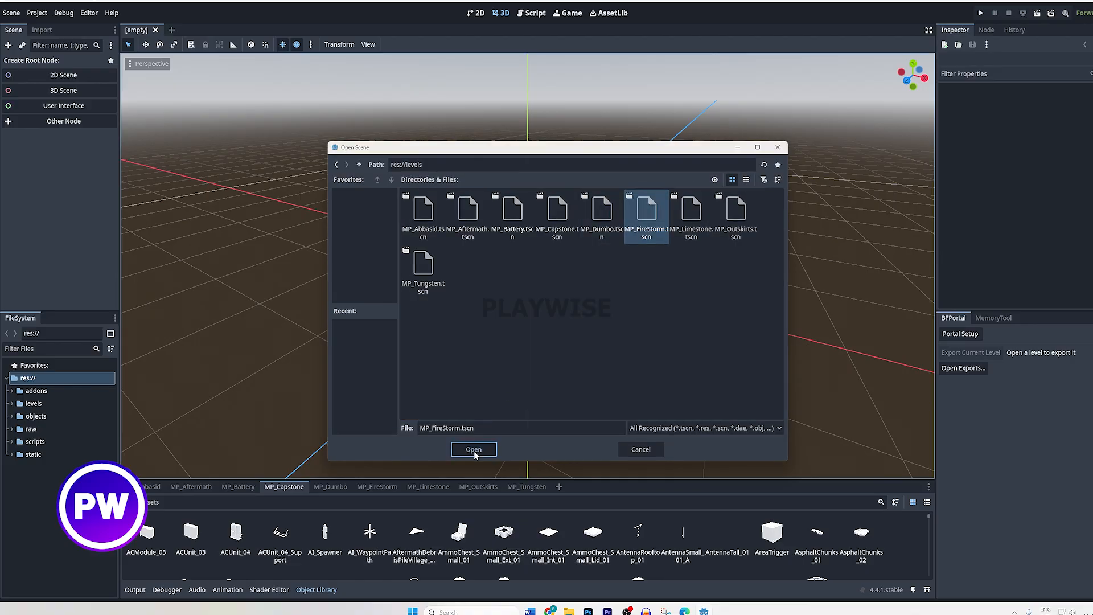
left_click(474, 449)
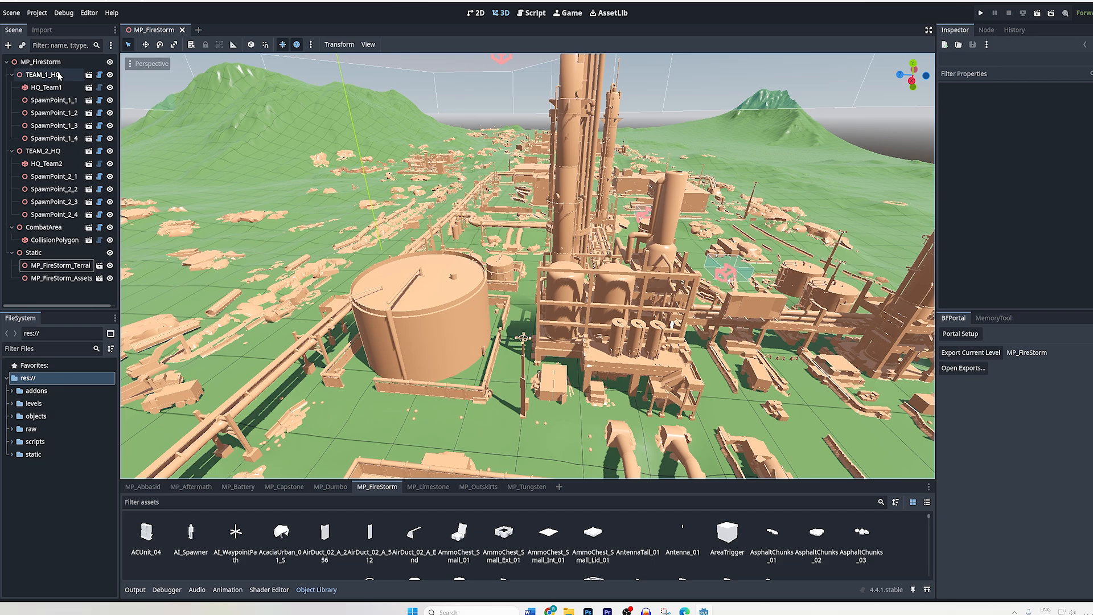
Inspect SpawnPoint_2_2 and SpawnPoint_1_1, select the MP_FireStorm root and collapse the team HQ groups
left_click(55, 177)
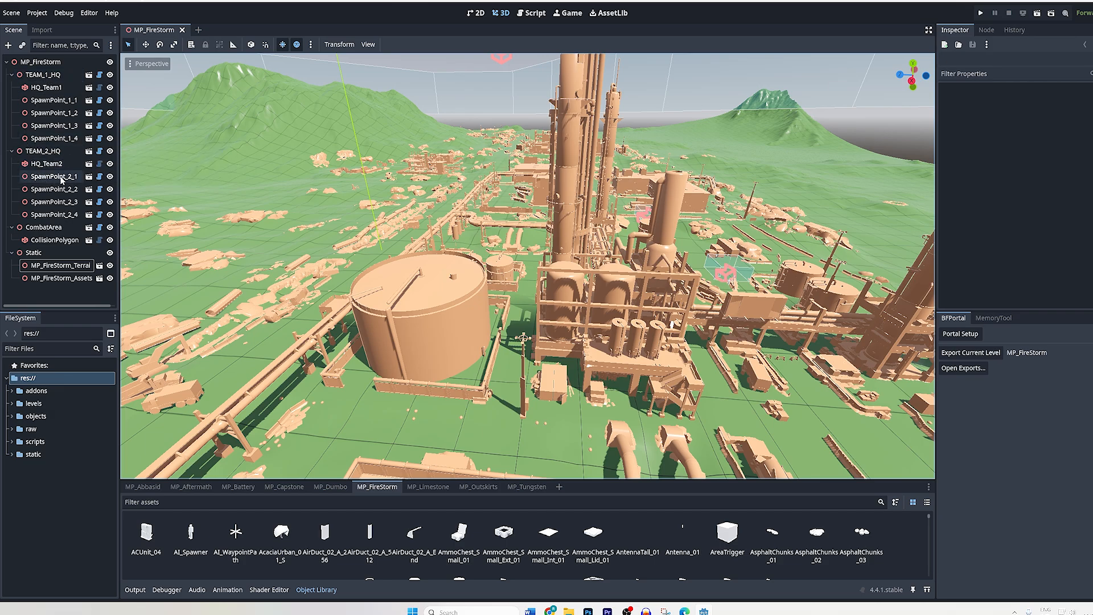
left_click(54, 189)
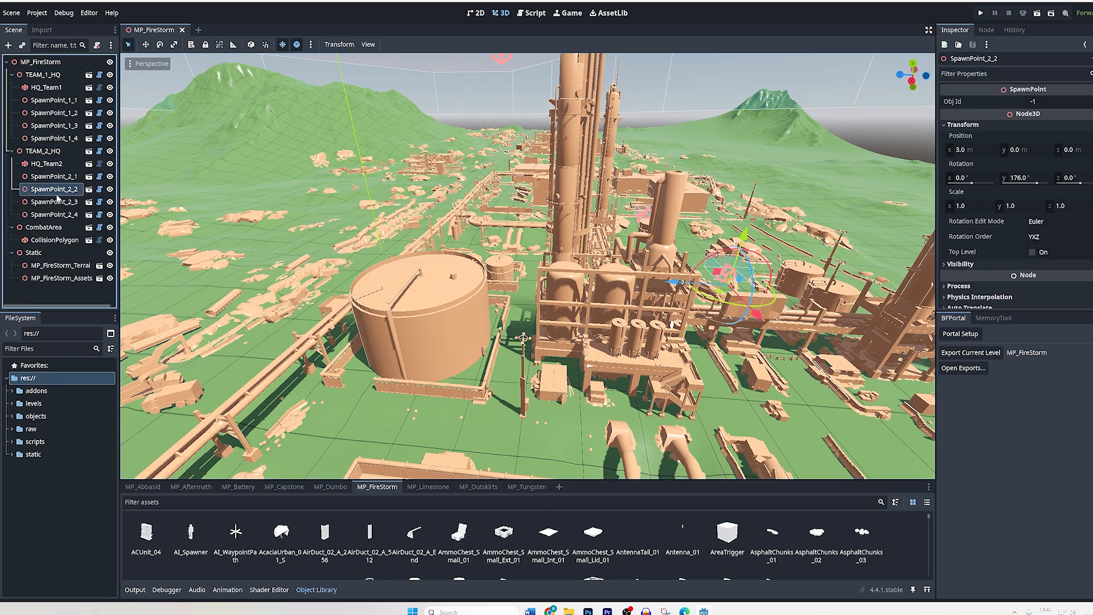
left_click(53, 100)
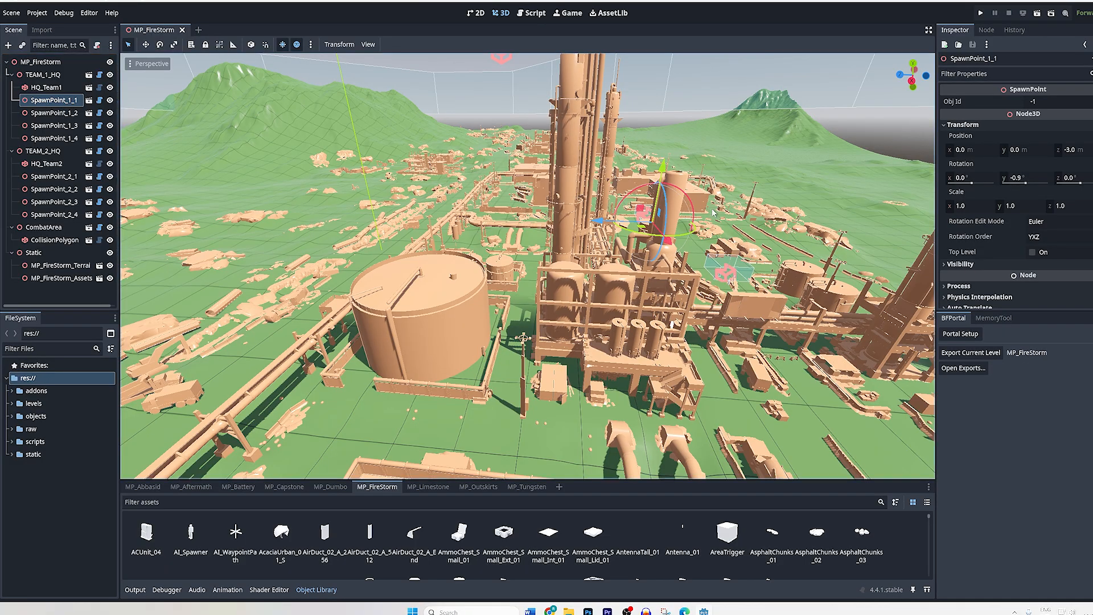
left_click(42, 61)
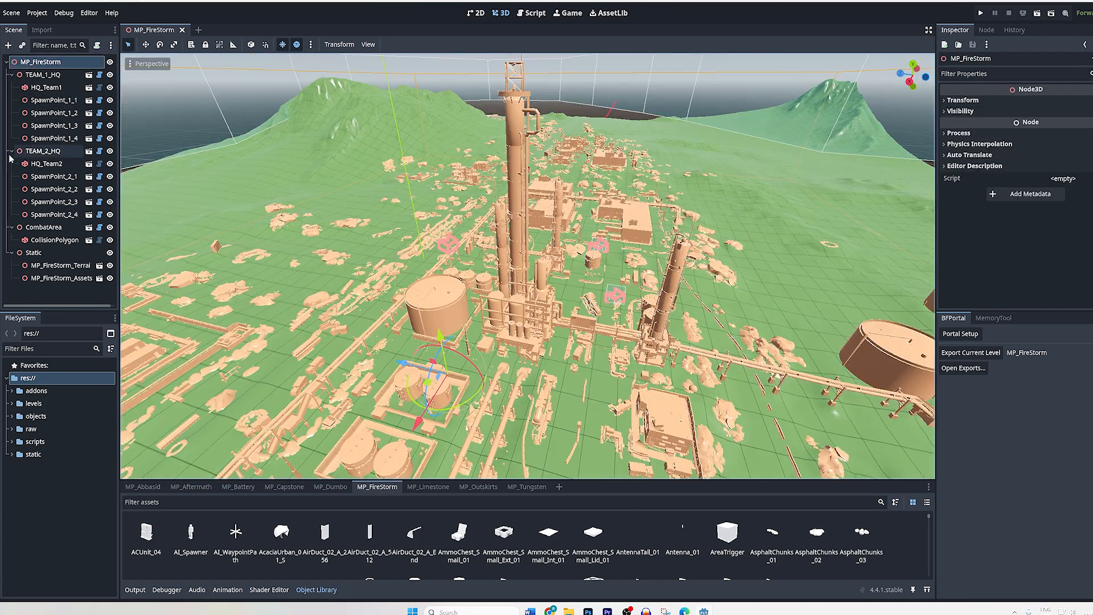
left_click(6, 76)
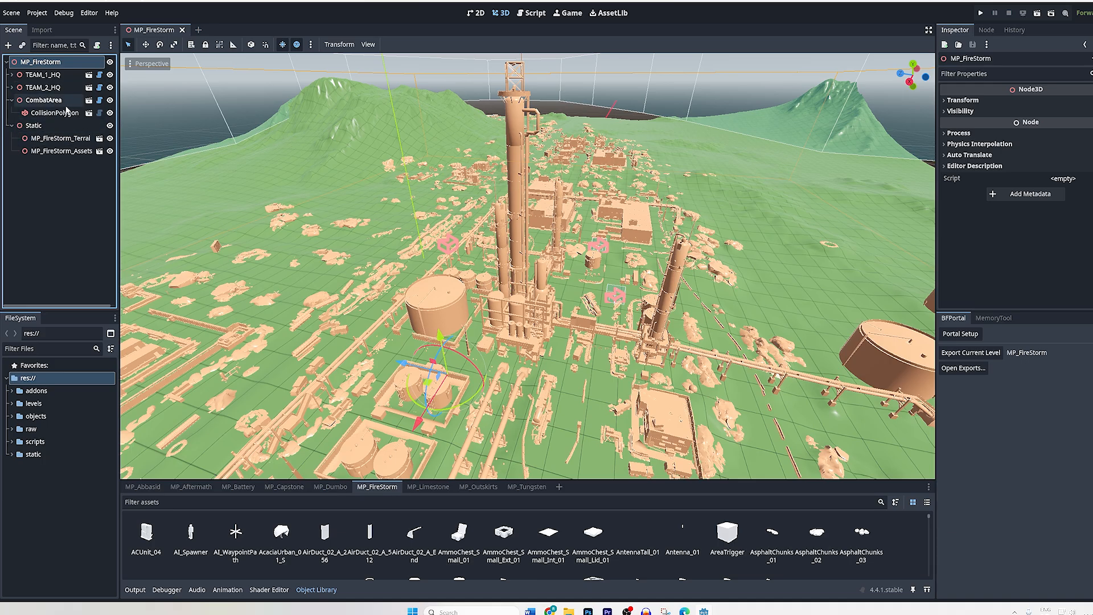
Pull a CombatArea CollisionPolygon boundary point inward toward the map centre
left_click(43, 100)
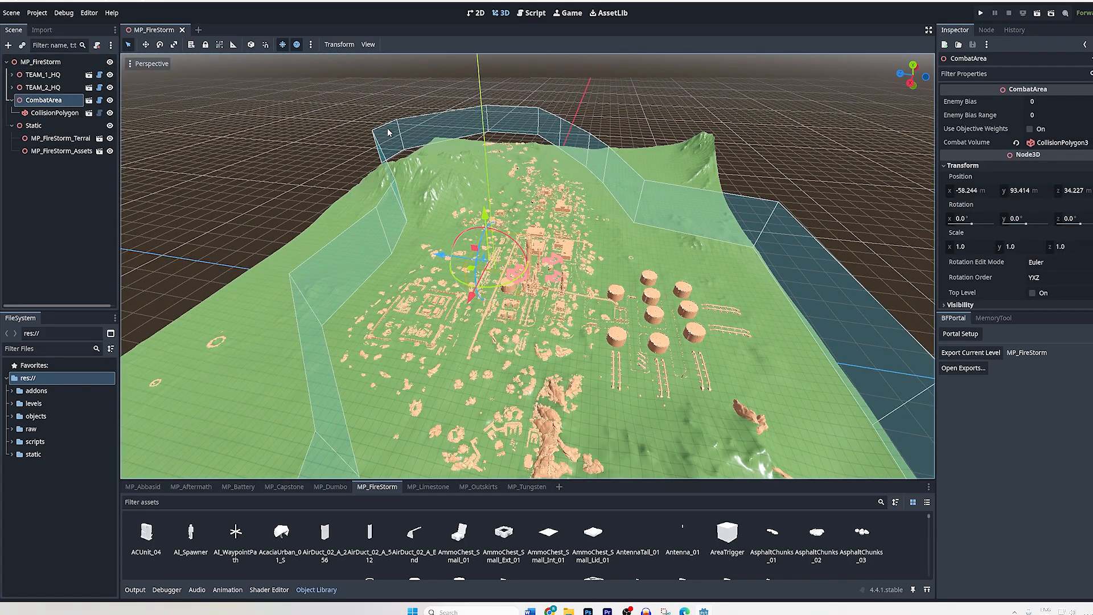
left_click(59, 138)
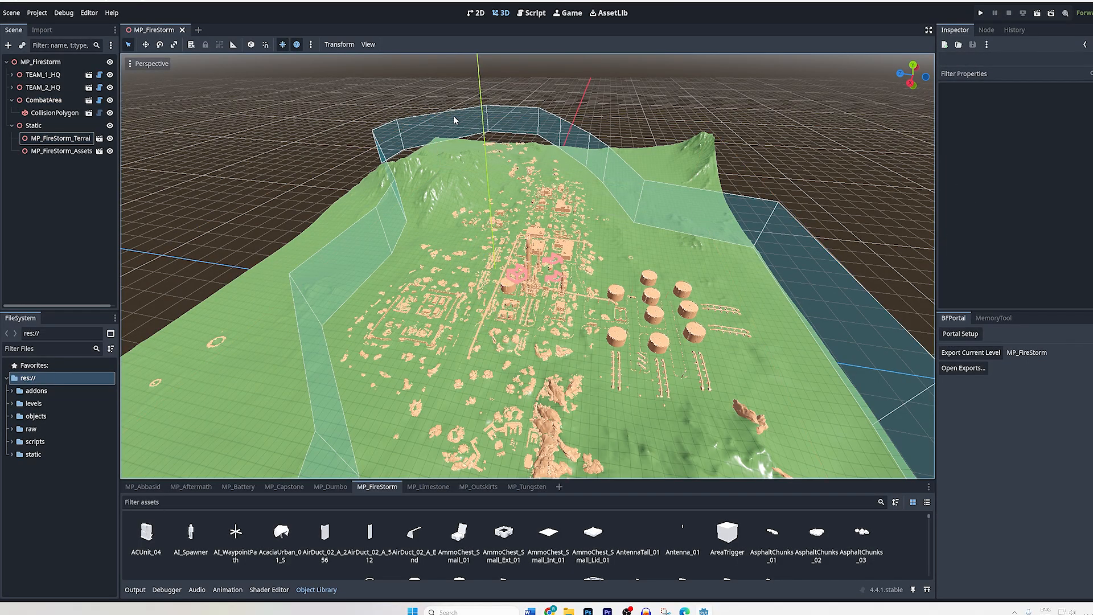
left_click(43, 100)
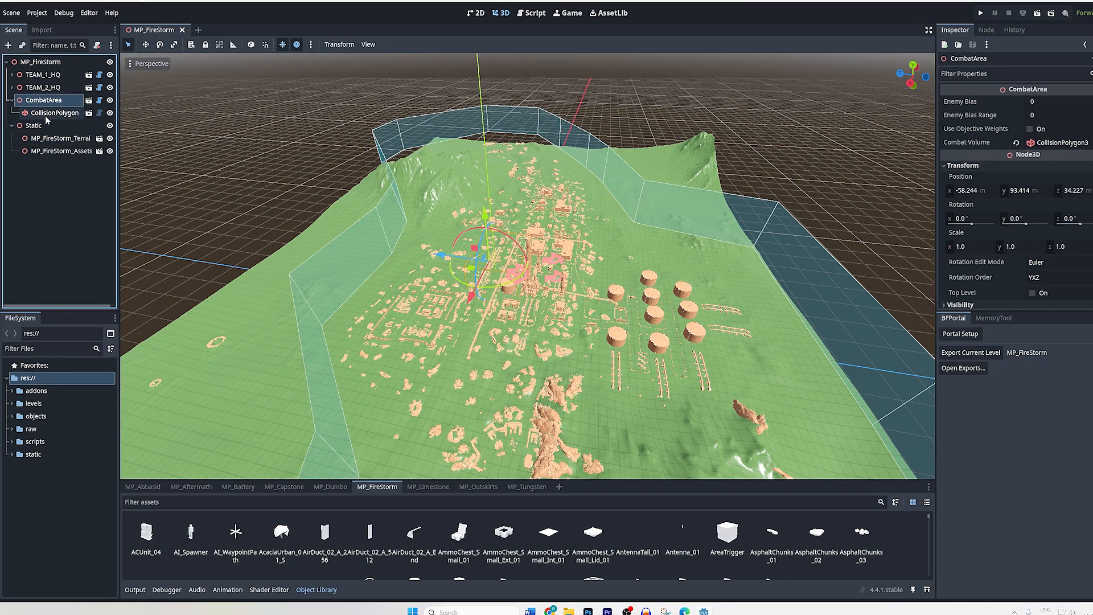
left_click(54, 113)
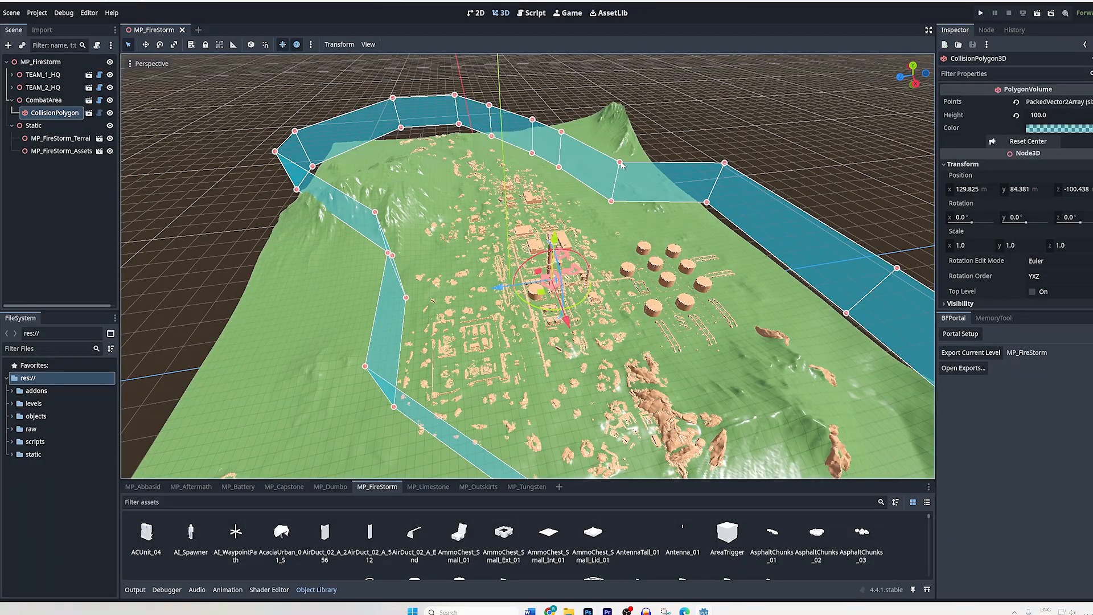
left_click_drag(624, 163, 604, 202)
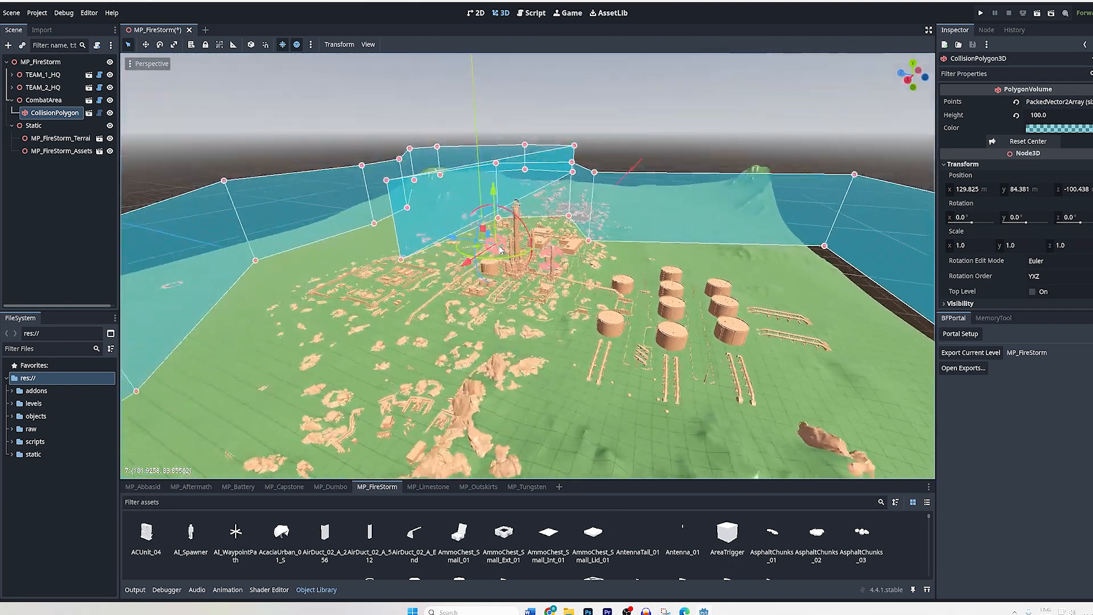
left_click_drag(529, 279, 516, 243)
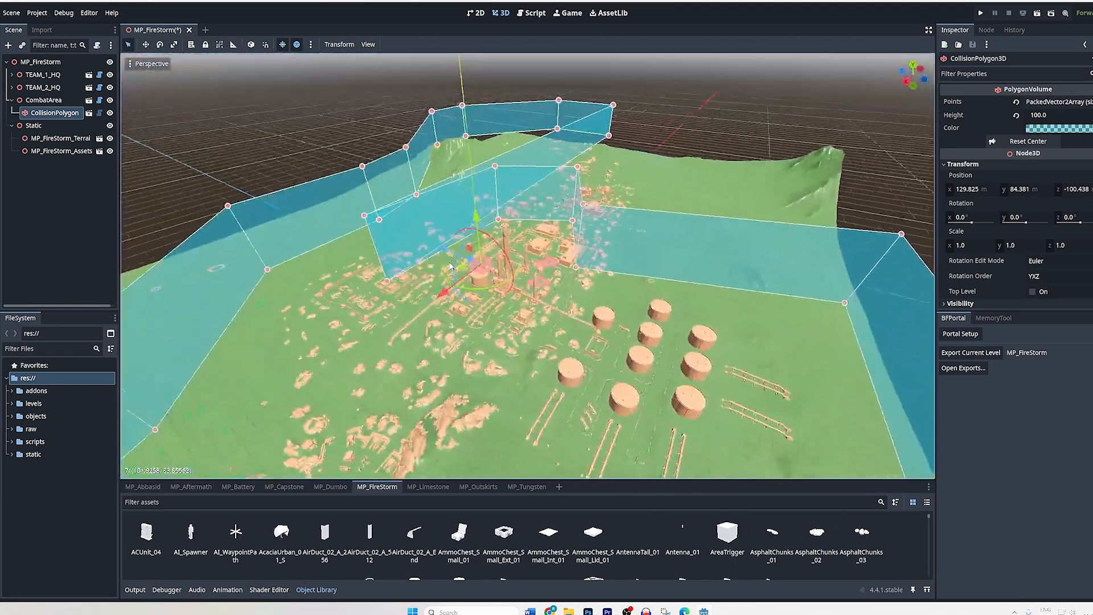
left_click(33, 126)
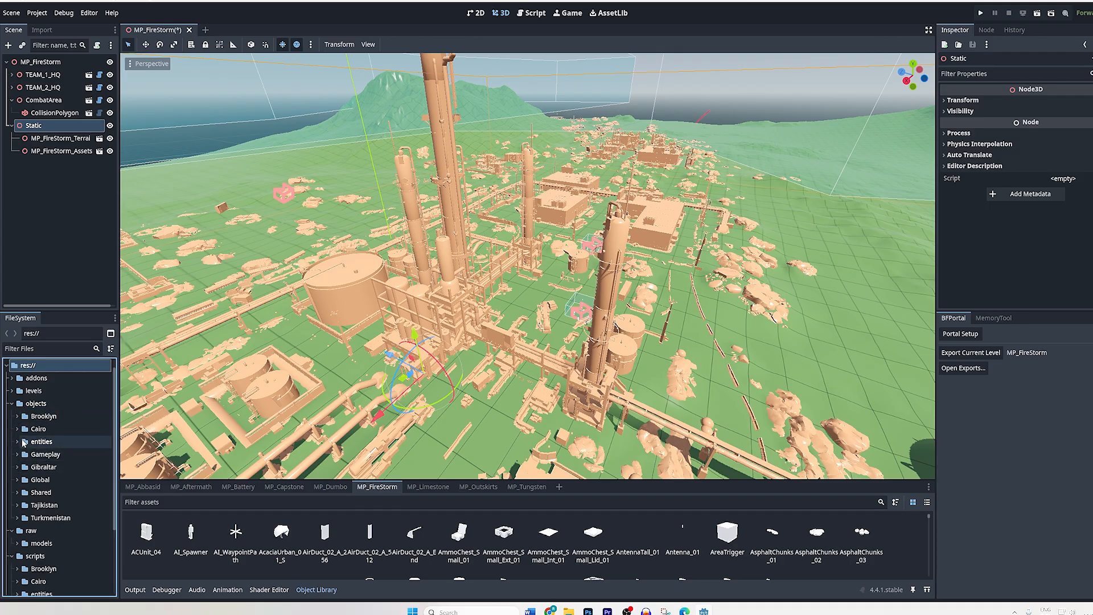
left_click(46, 454)
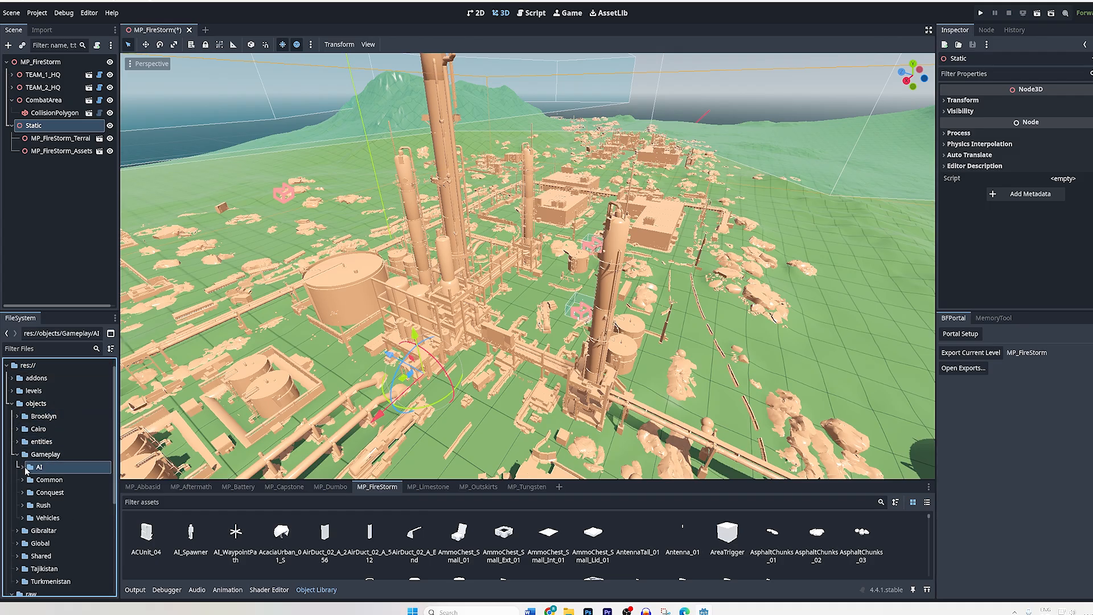
scroll("down", 3)
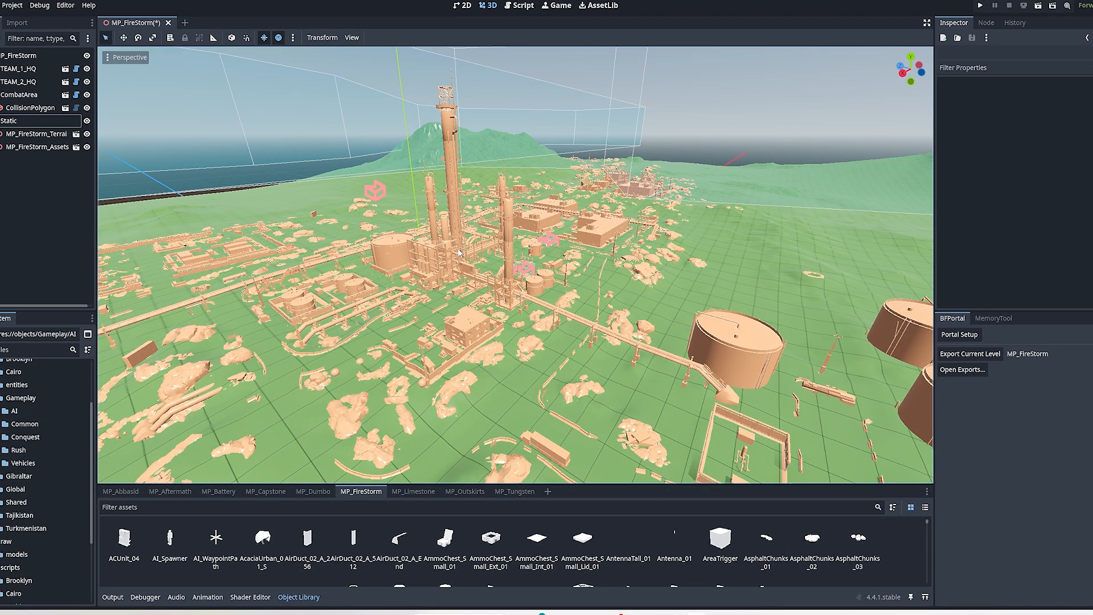
left_click(14, 6)
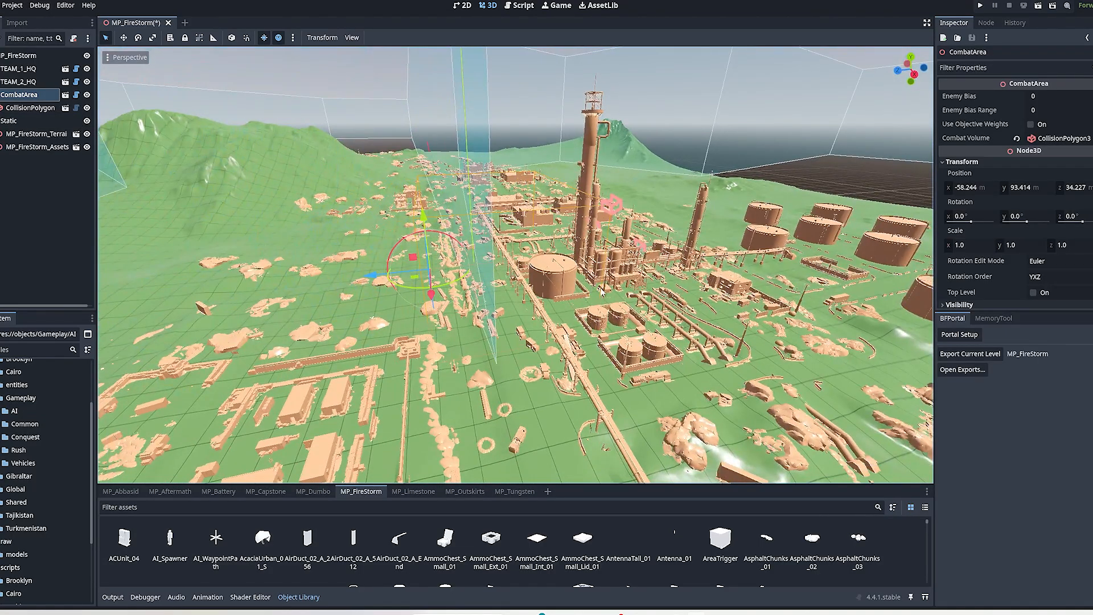
left_click(36, 133)
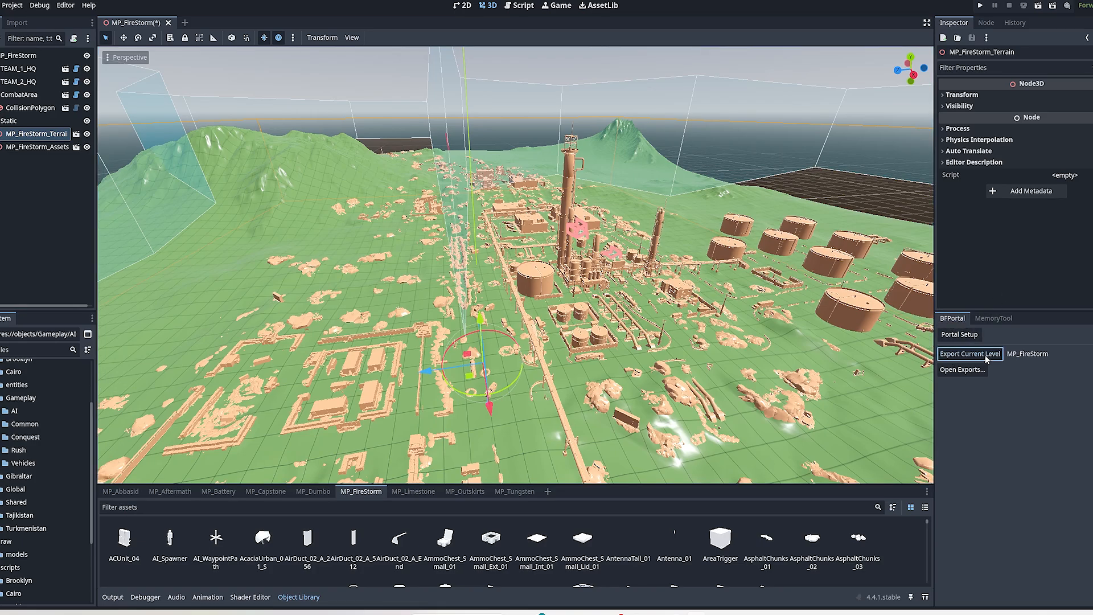
Export the current level to MP_FireStorm.spatial.json and show the exports folder
left_click(970, 353)
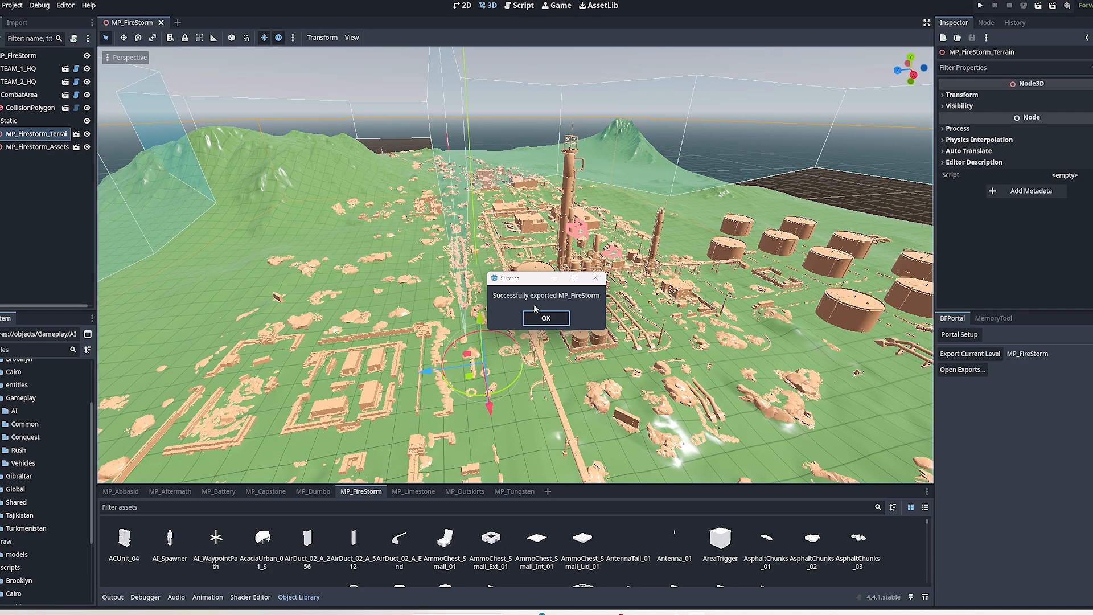
left_click(545, 317)
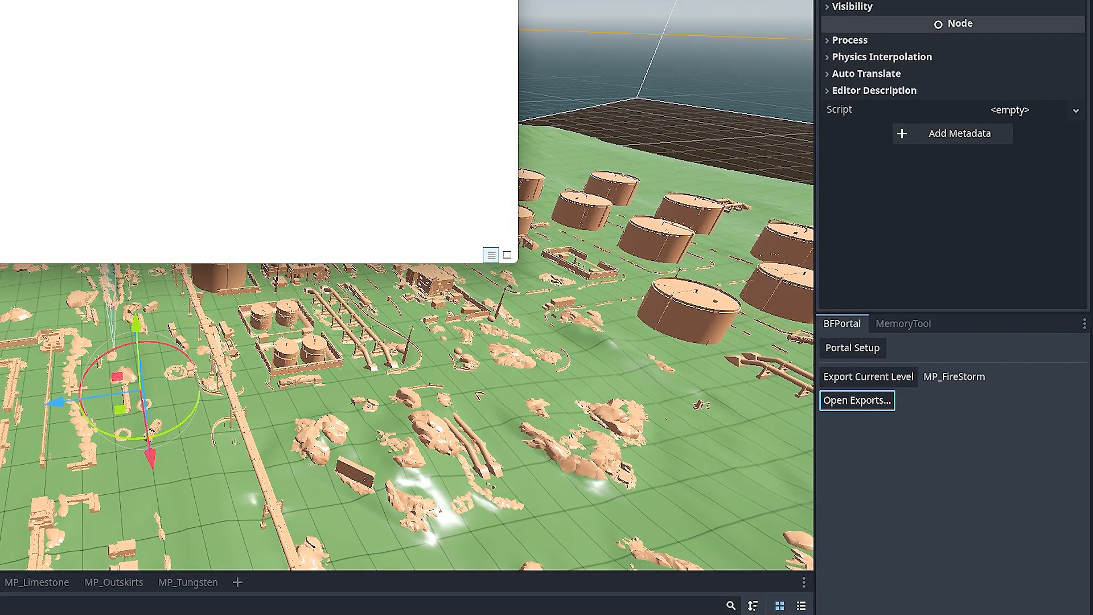
left_click(856, 399)
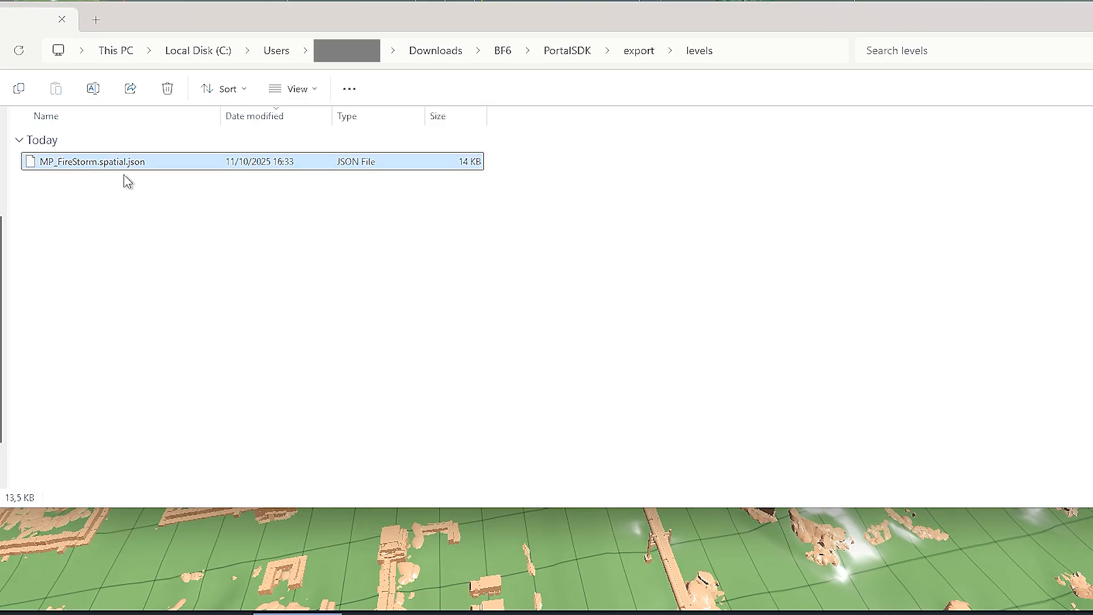
mouse_move(78, 182)
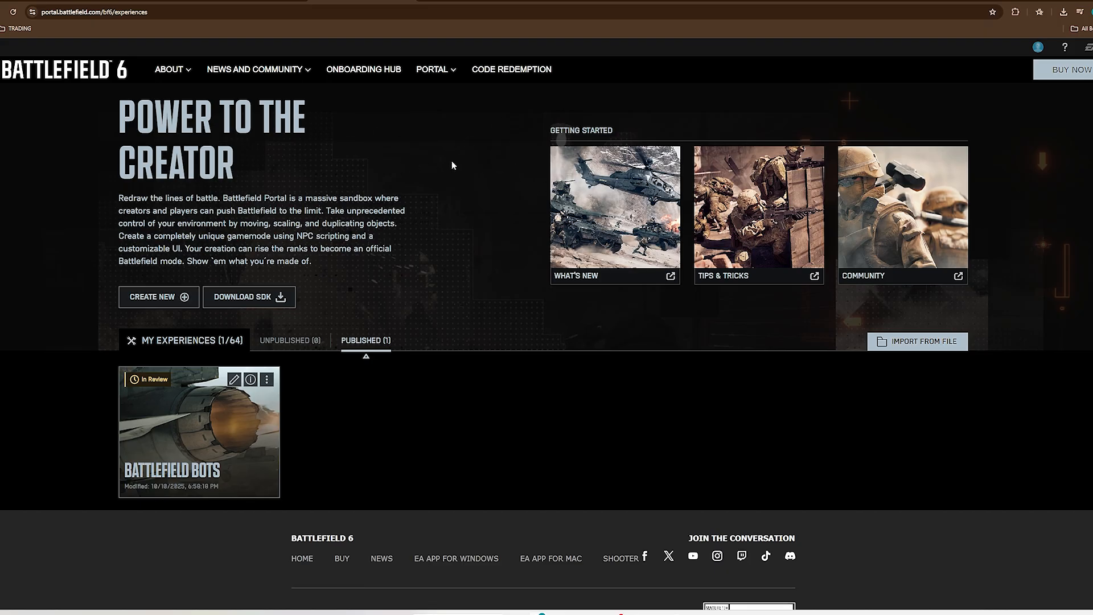
Create a new experience from the Portal Custom Default mode and start editing it
left_click(159, 296)
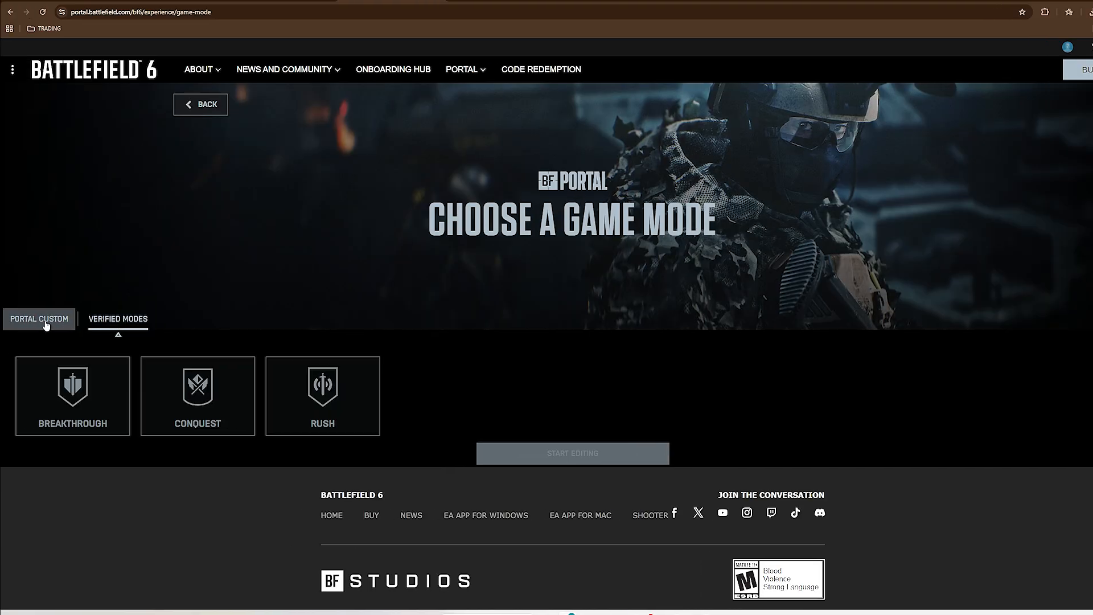
left_click(39, 319)
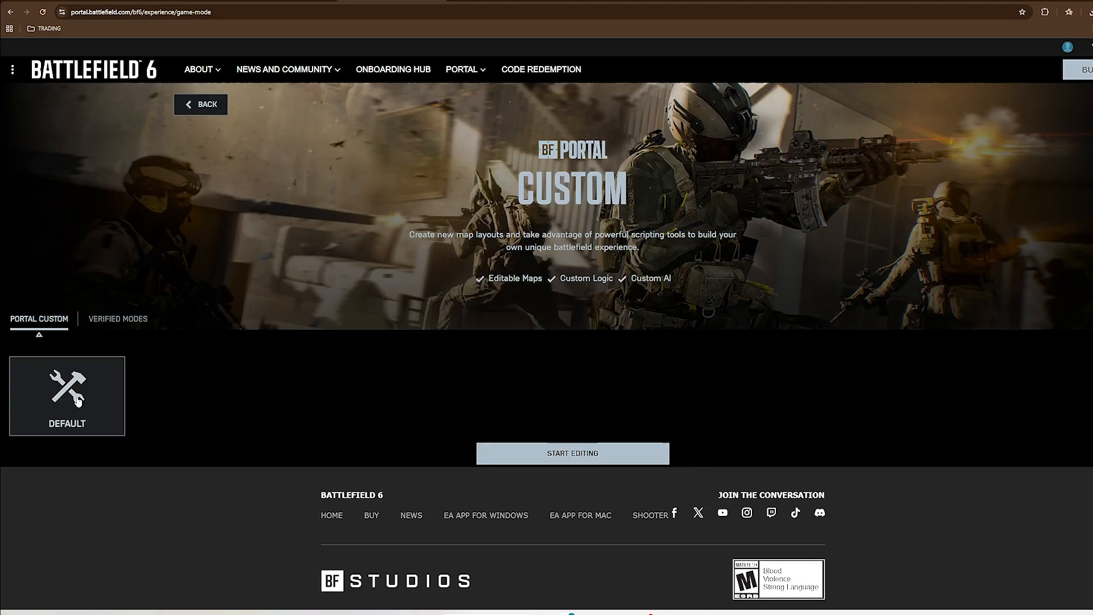
left_click(570, 452)
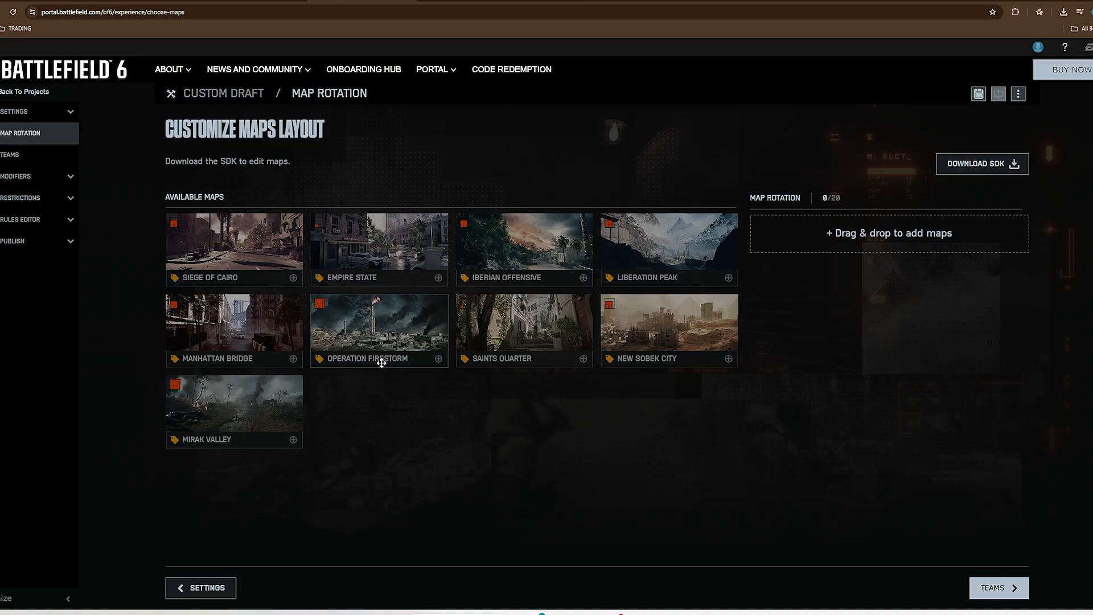
mouse_move(405, 361)
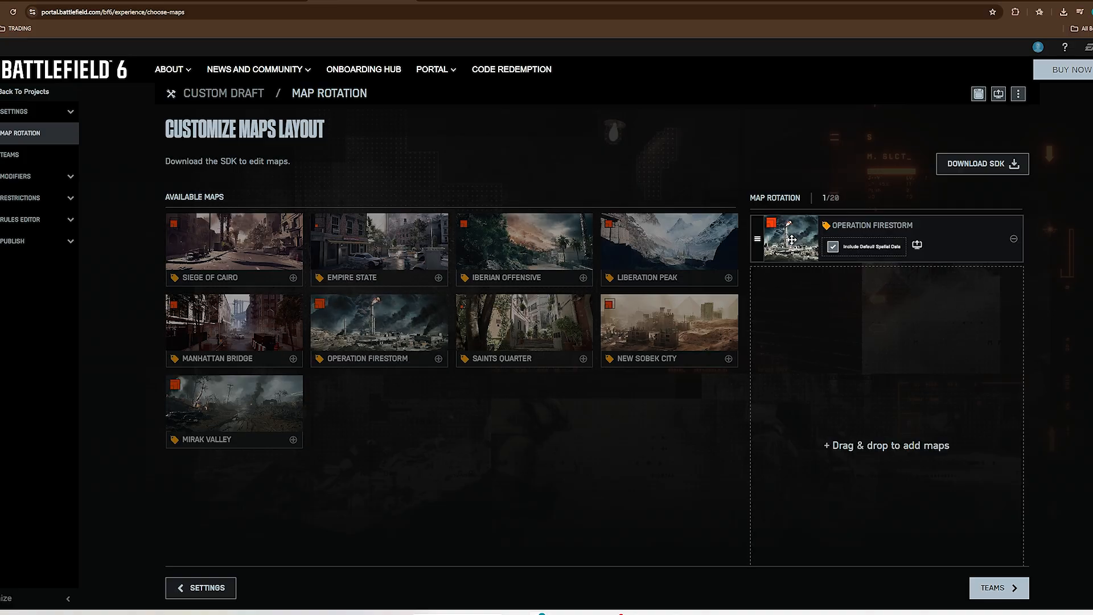
mouse_move(917, 245)
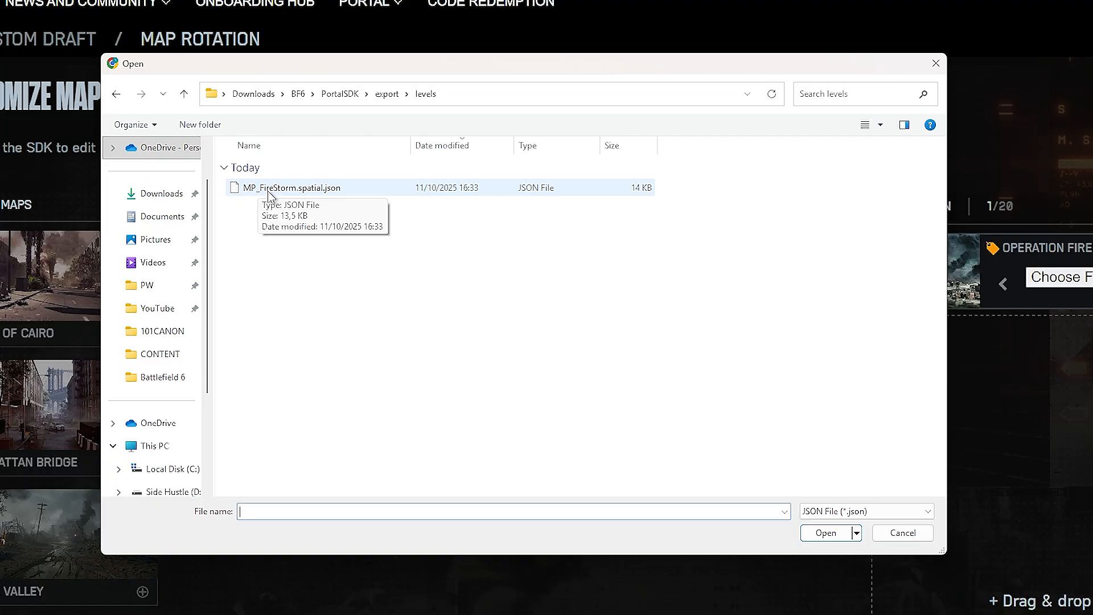
Attach MP_FireStorm.spatial.json to Operation Firestorm in the Battlefield Portal map rotation
double_click(292, 188)
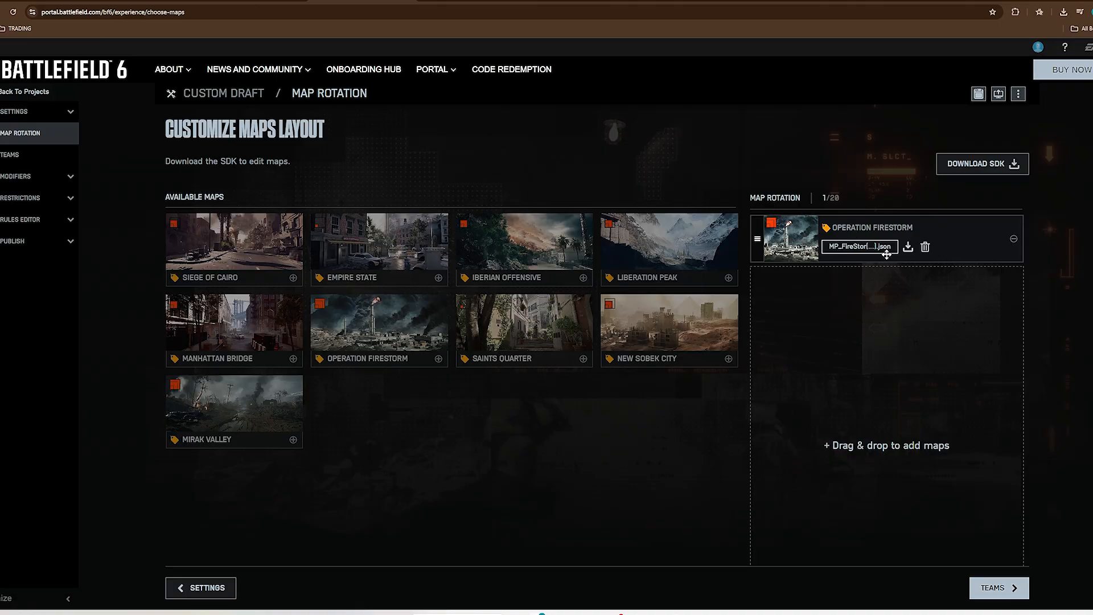